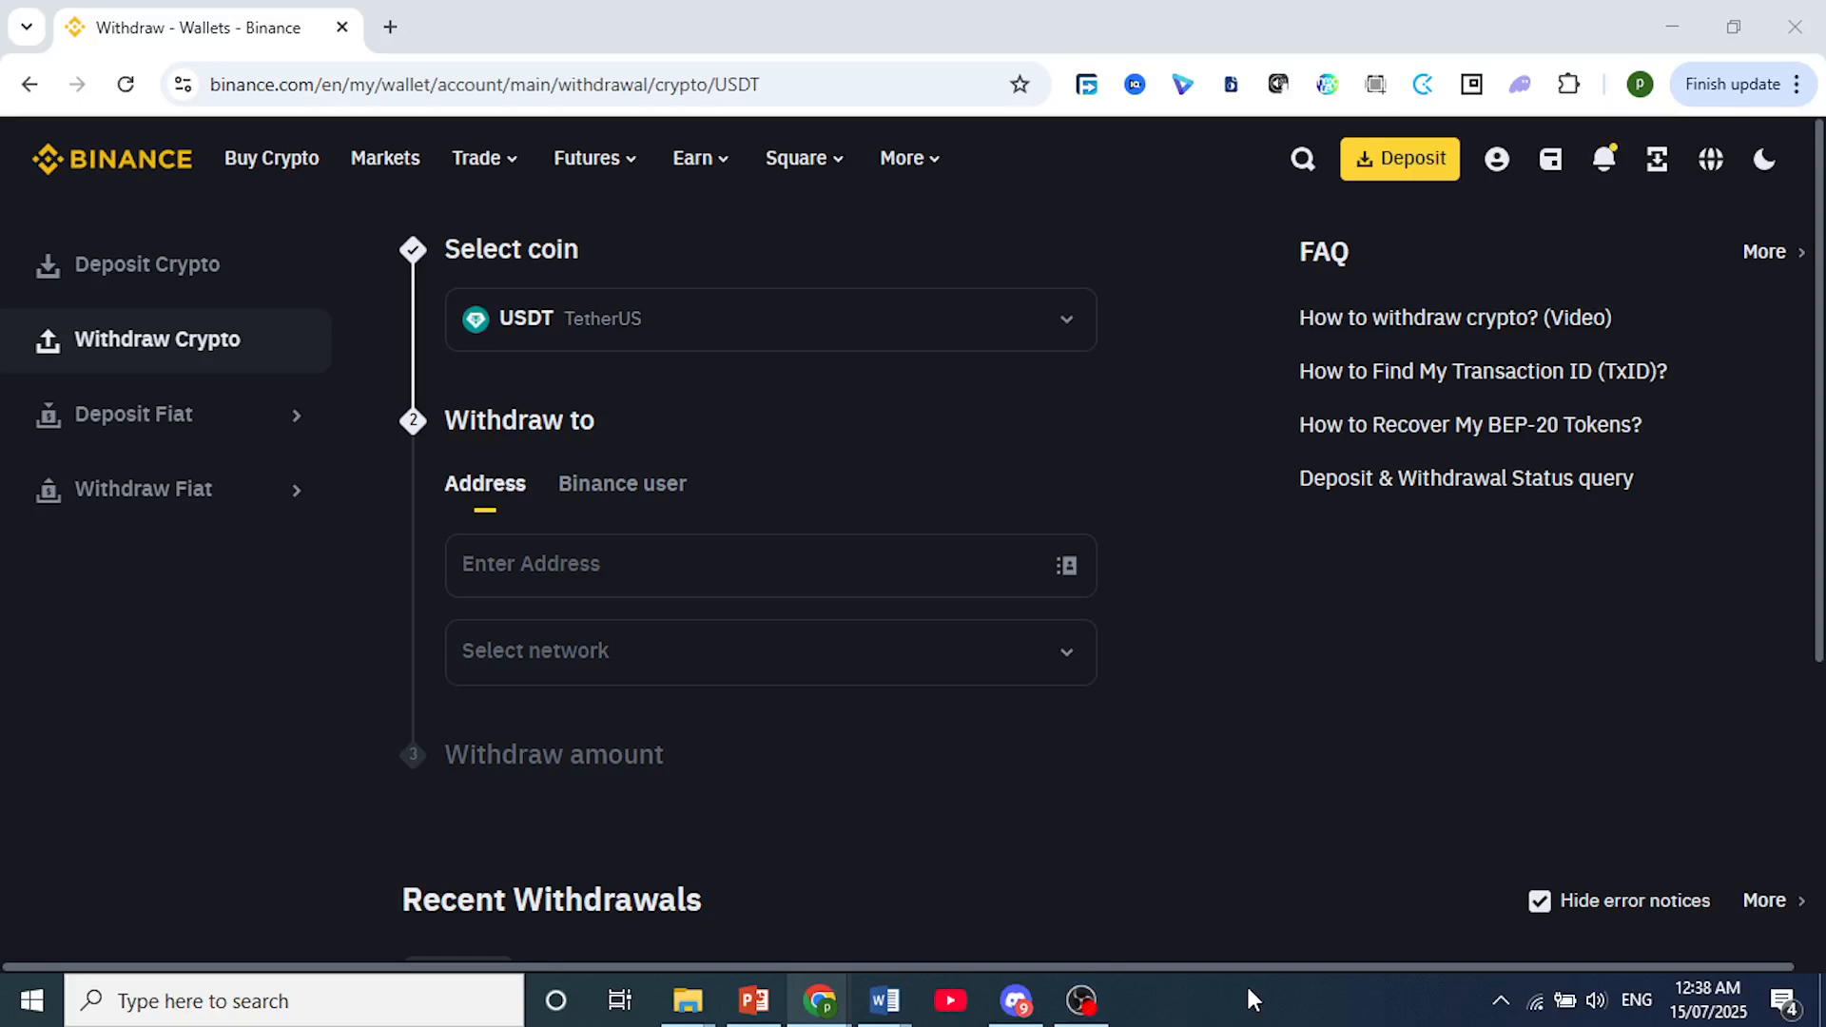
mouse_move(1281, 785)
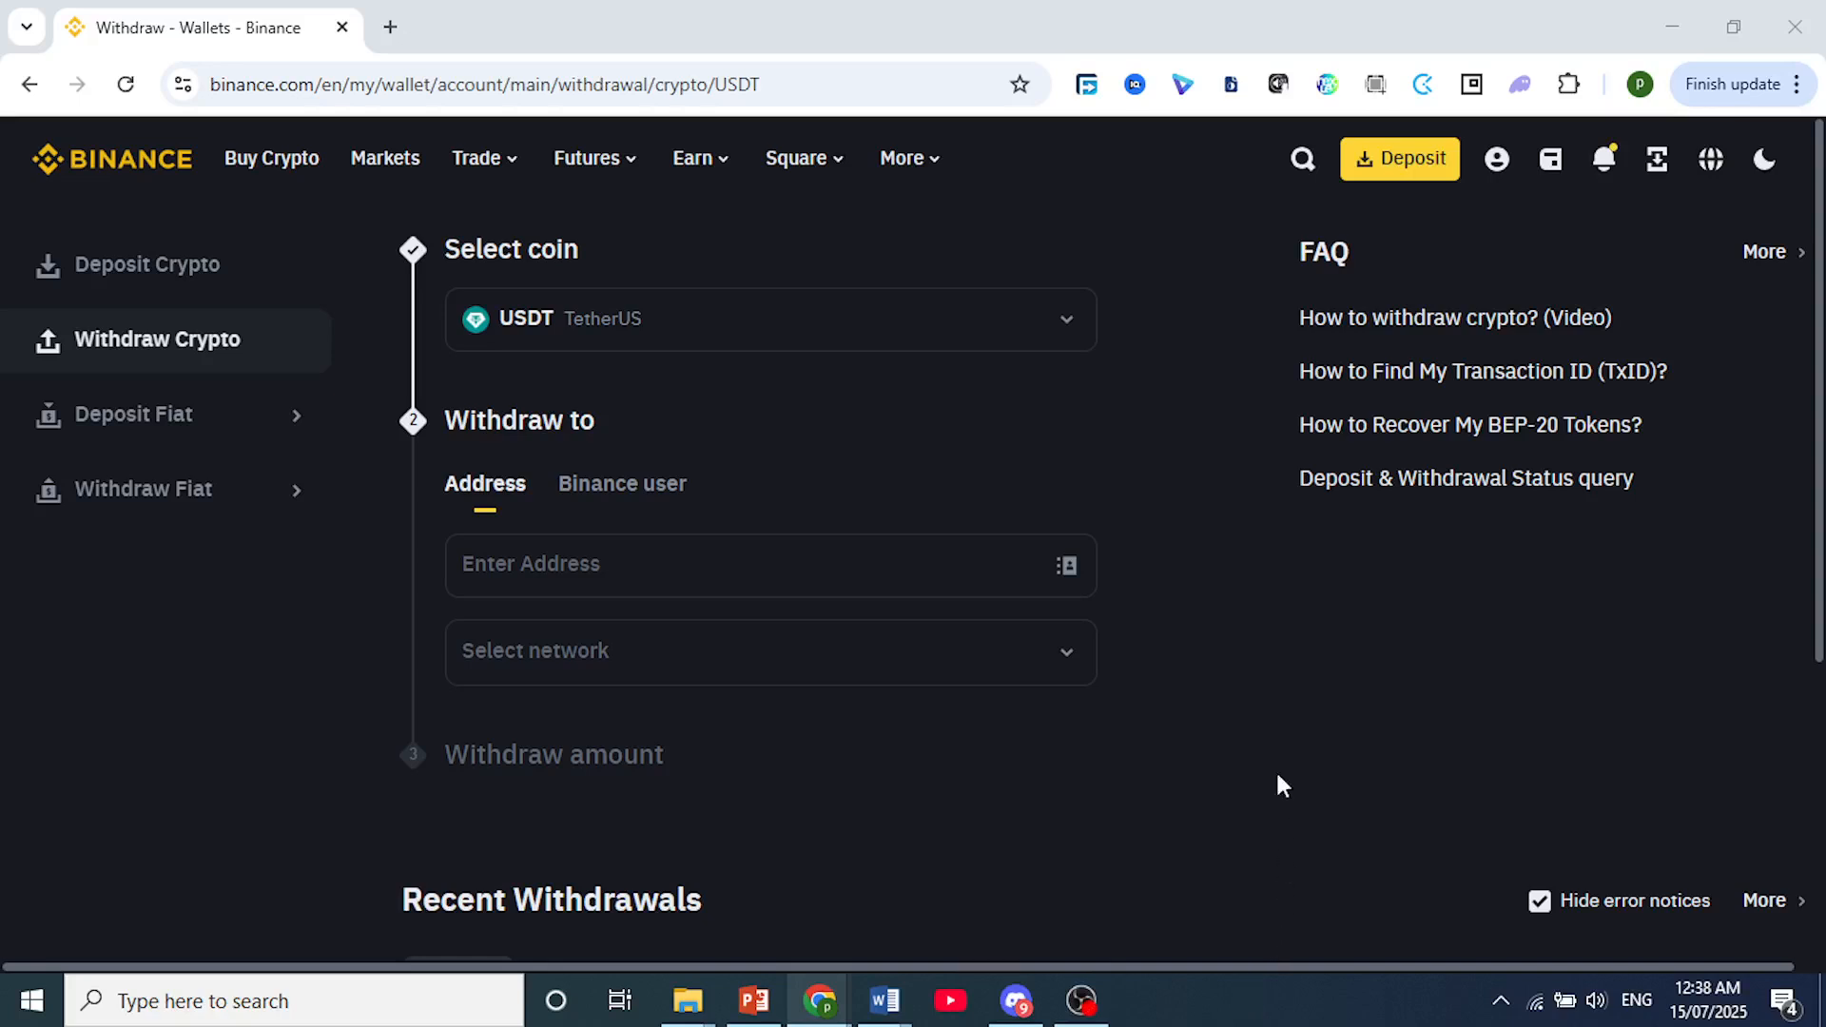
mouse_move(137, 177)
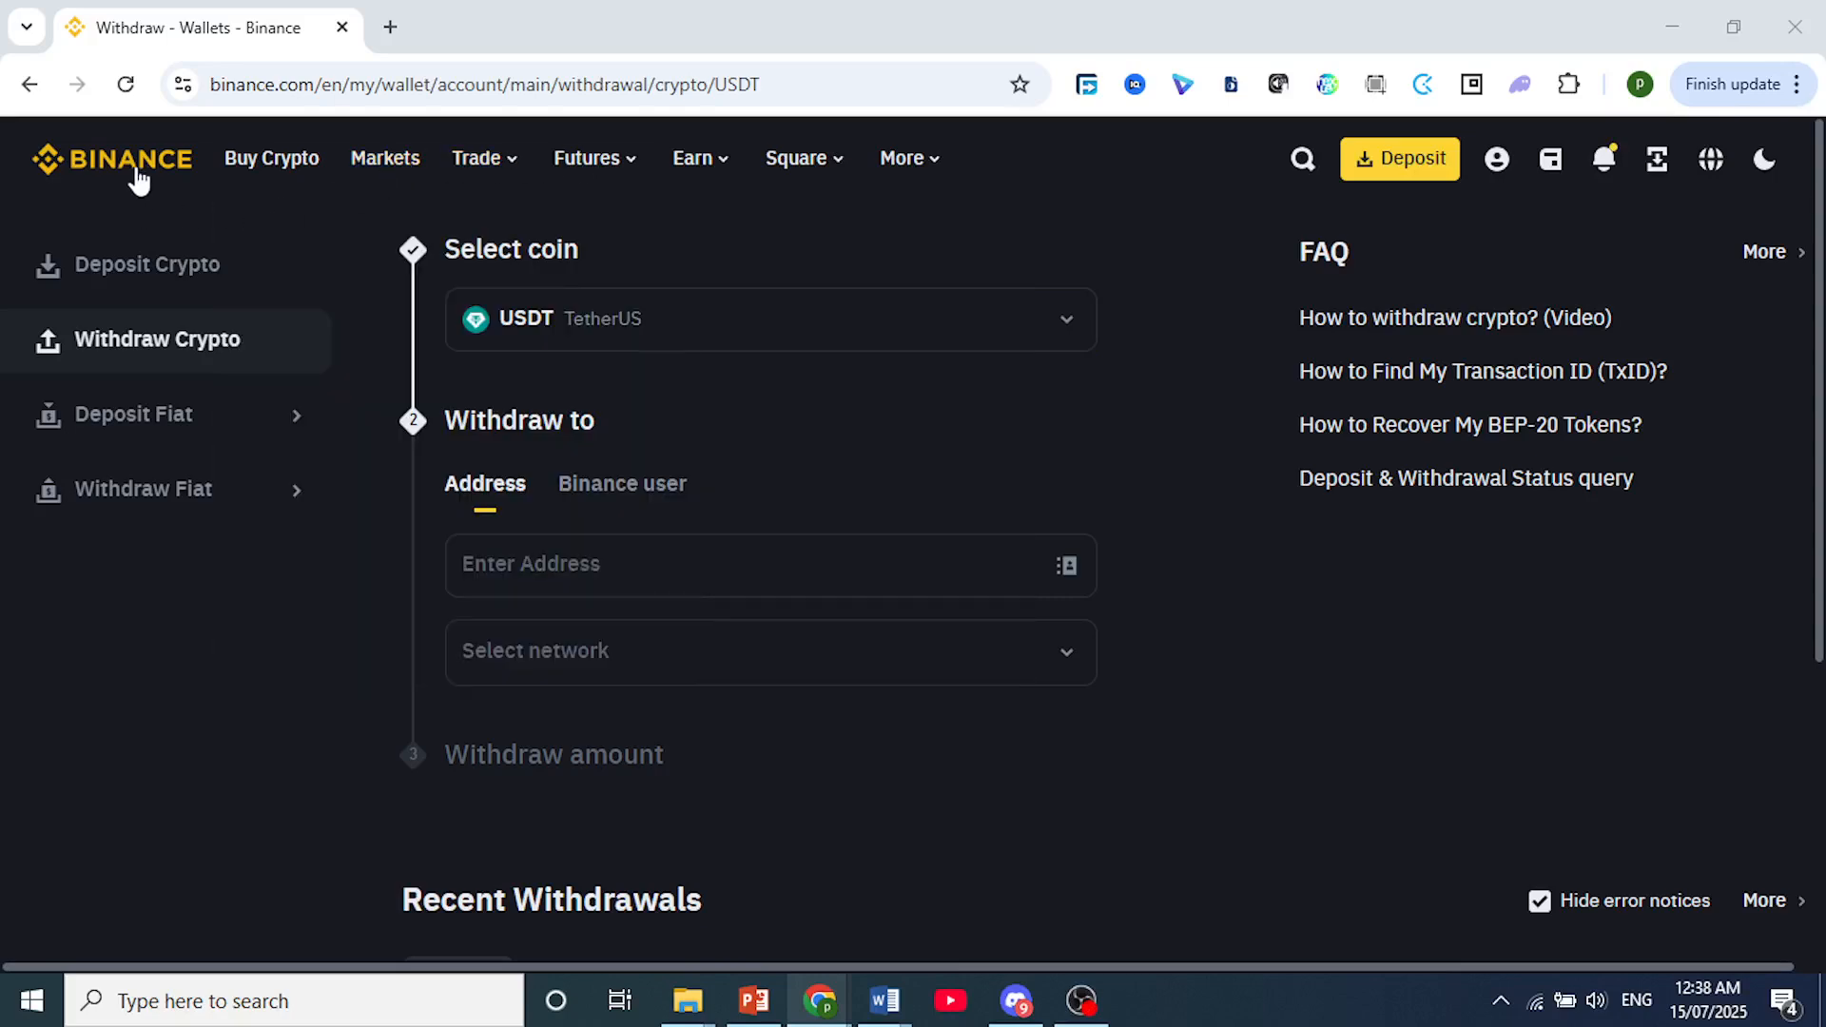
Step: Open the Trade menu in the top navigation bar from the USDT withdrawal page
click(478, 159)
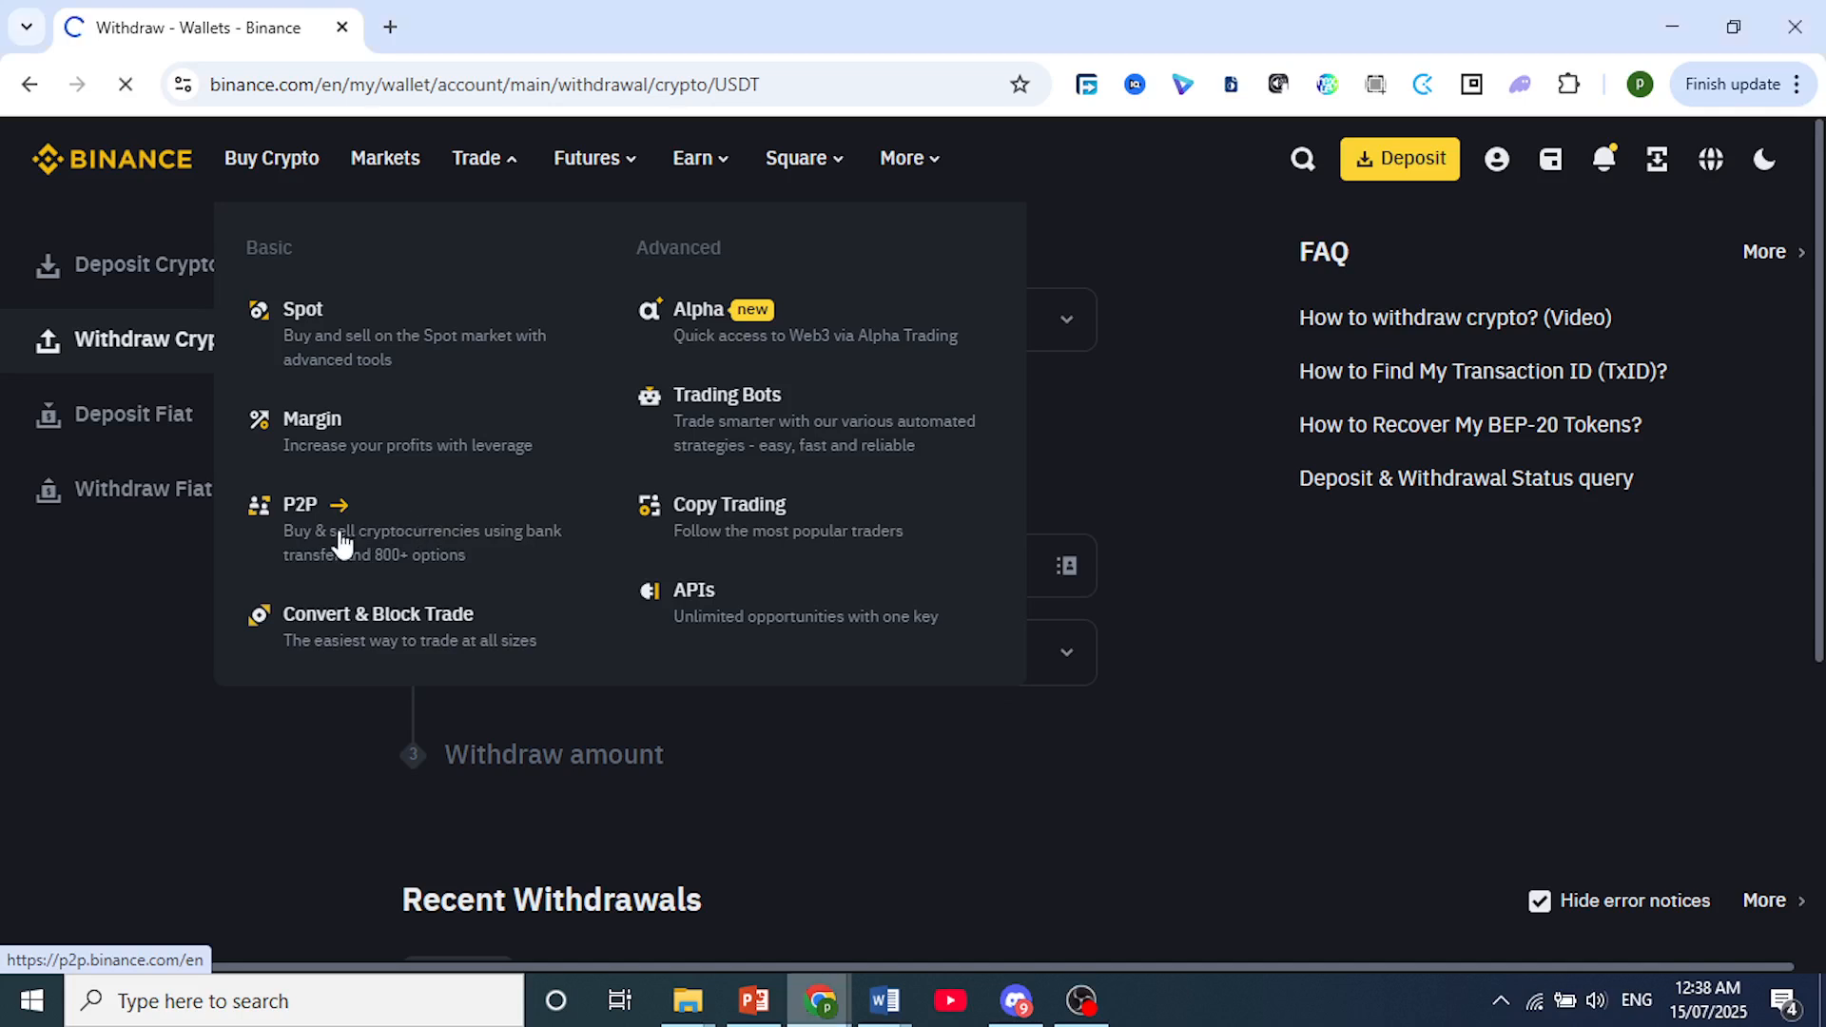
Step: Open the P2P marketplace listing USDT buy offers in KES, glancing at payment methods
click(298, 504)
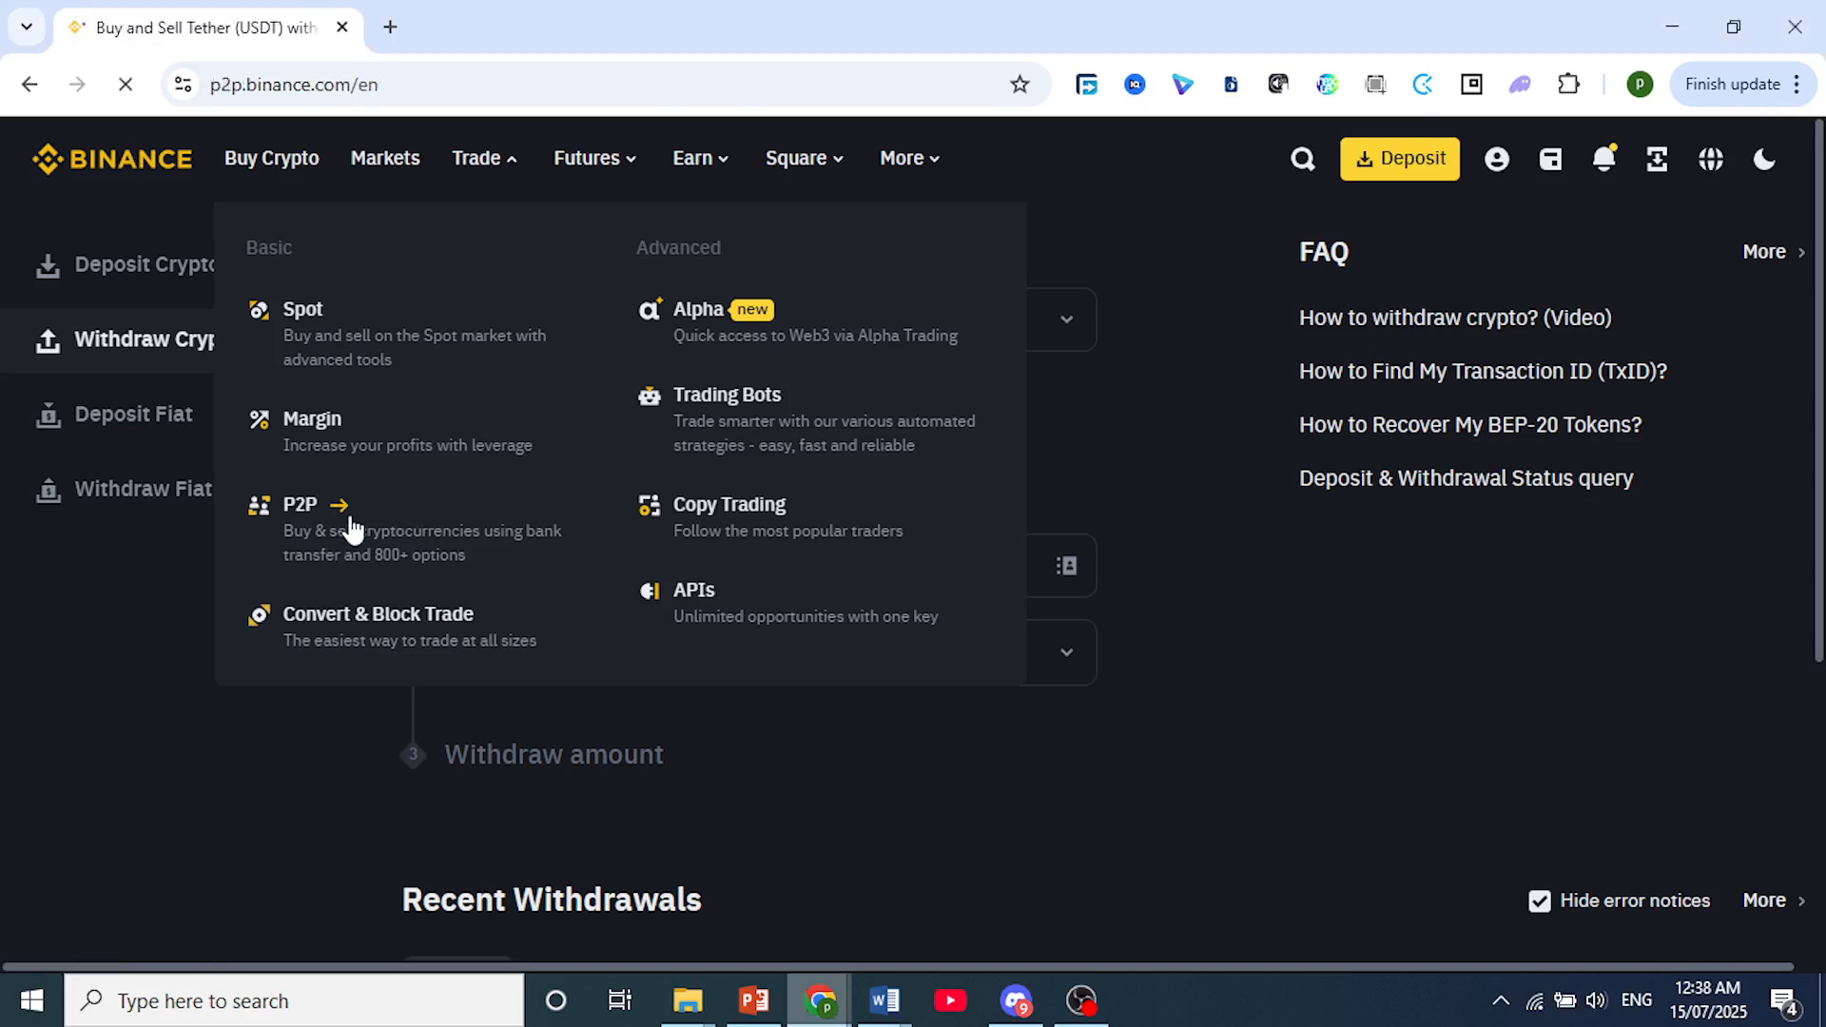
click(300, 504)
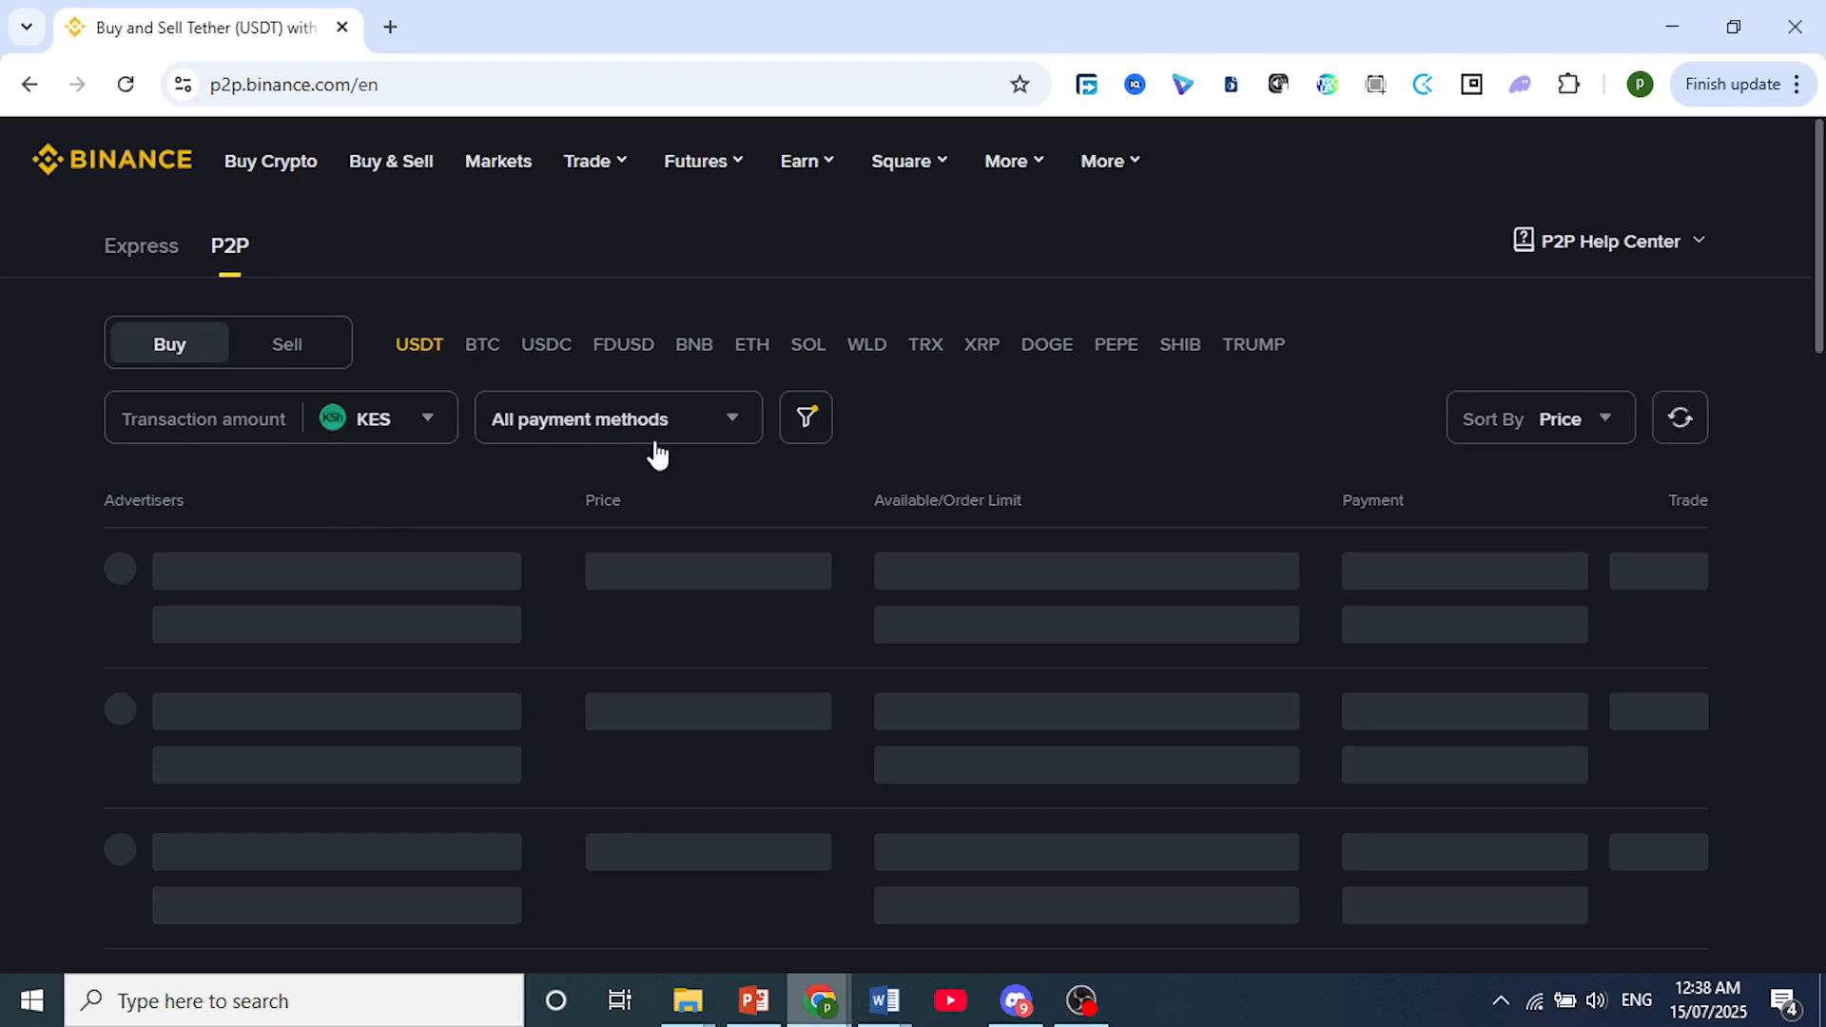
click(617, 419)
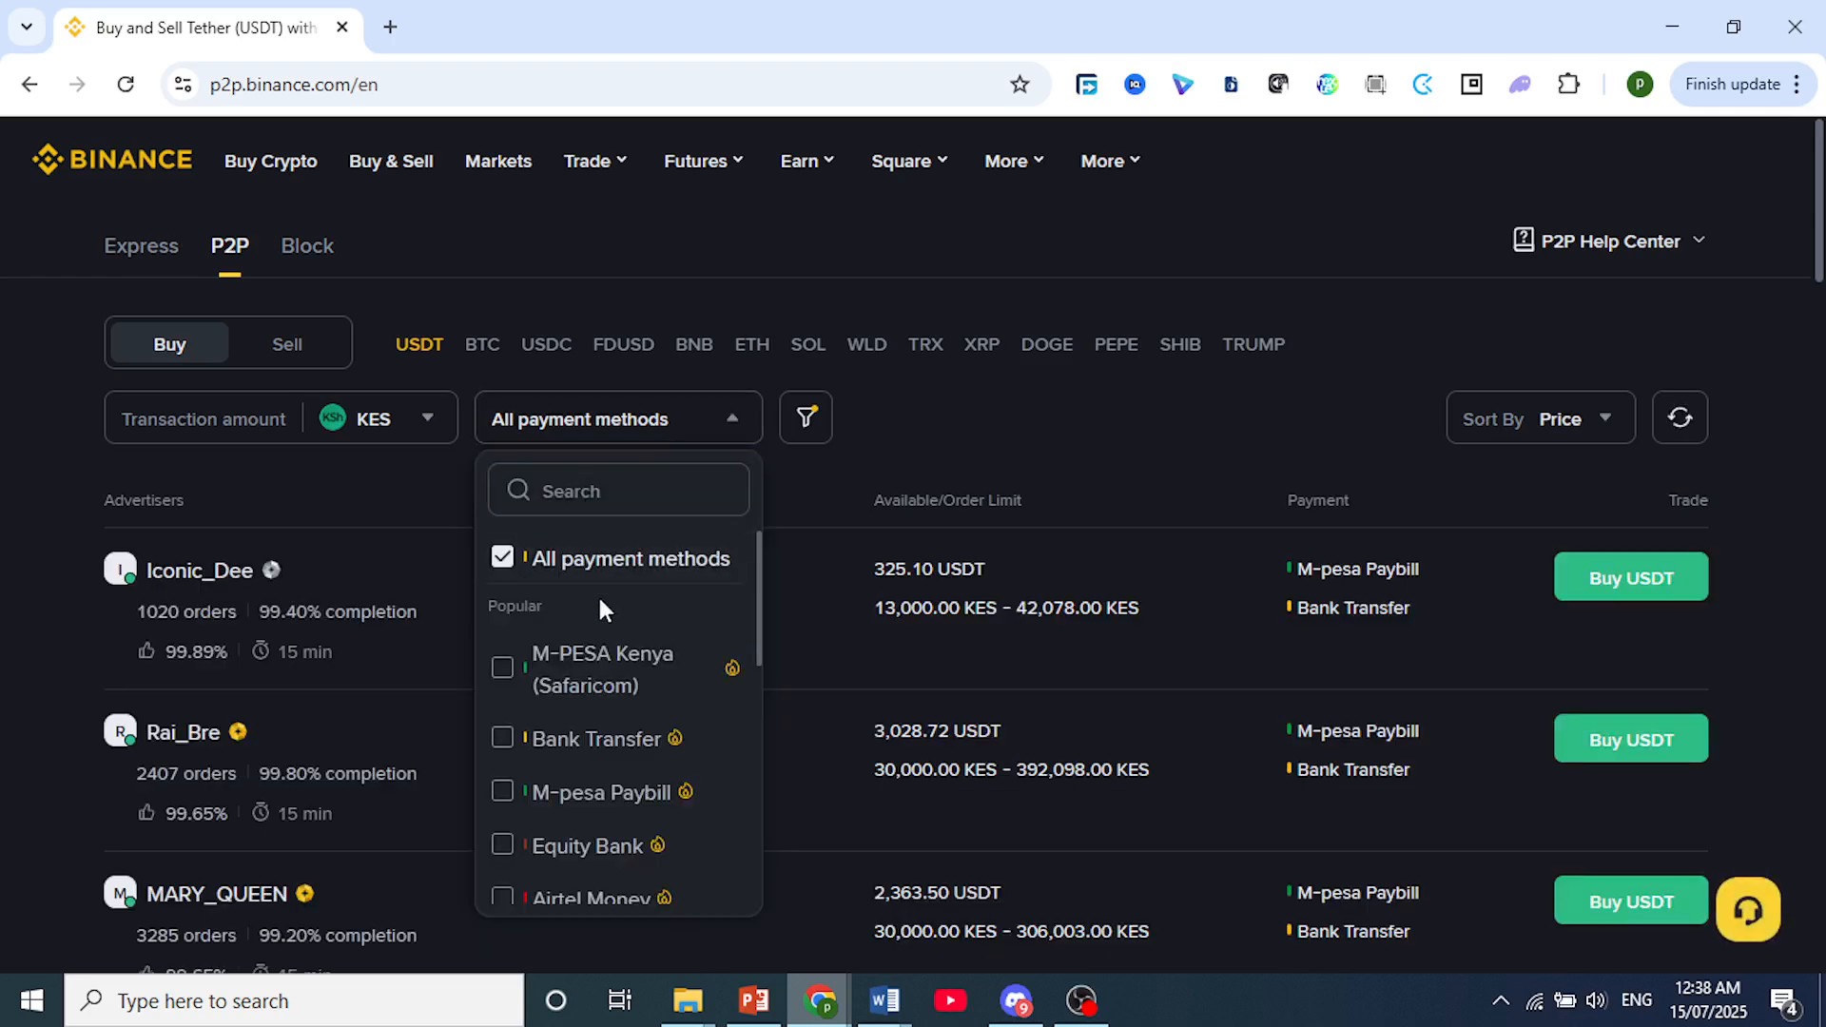
scroll(down, 3)
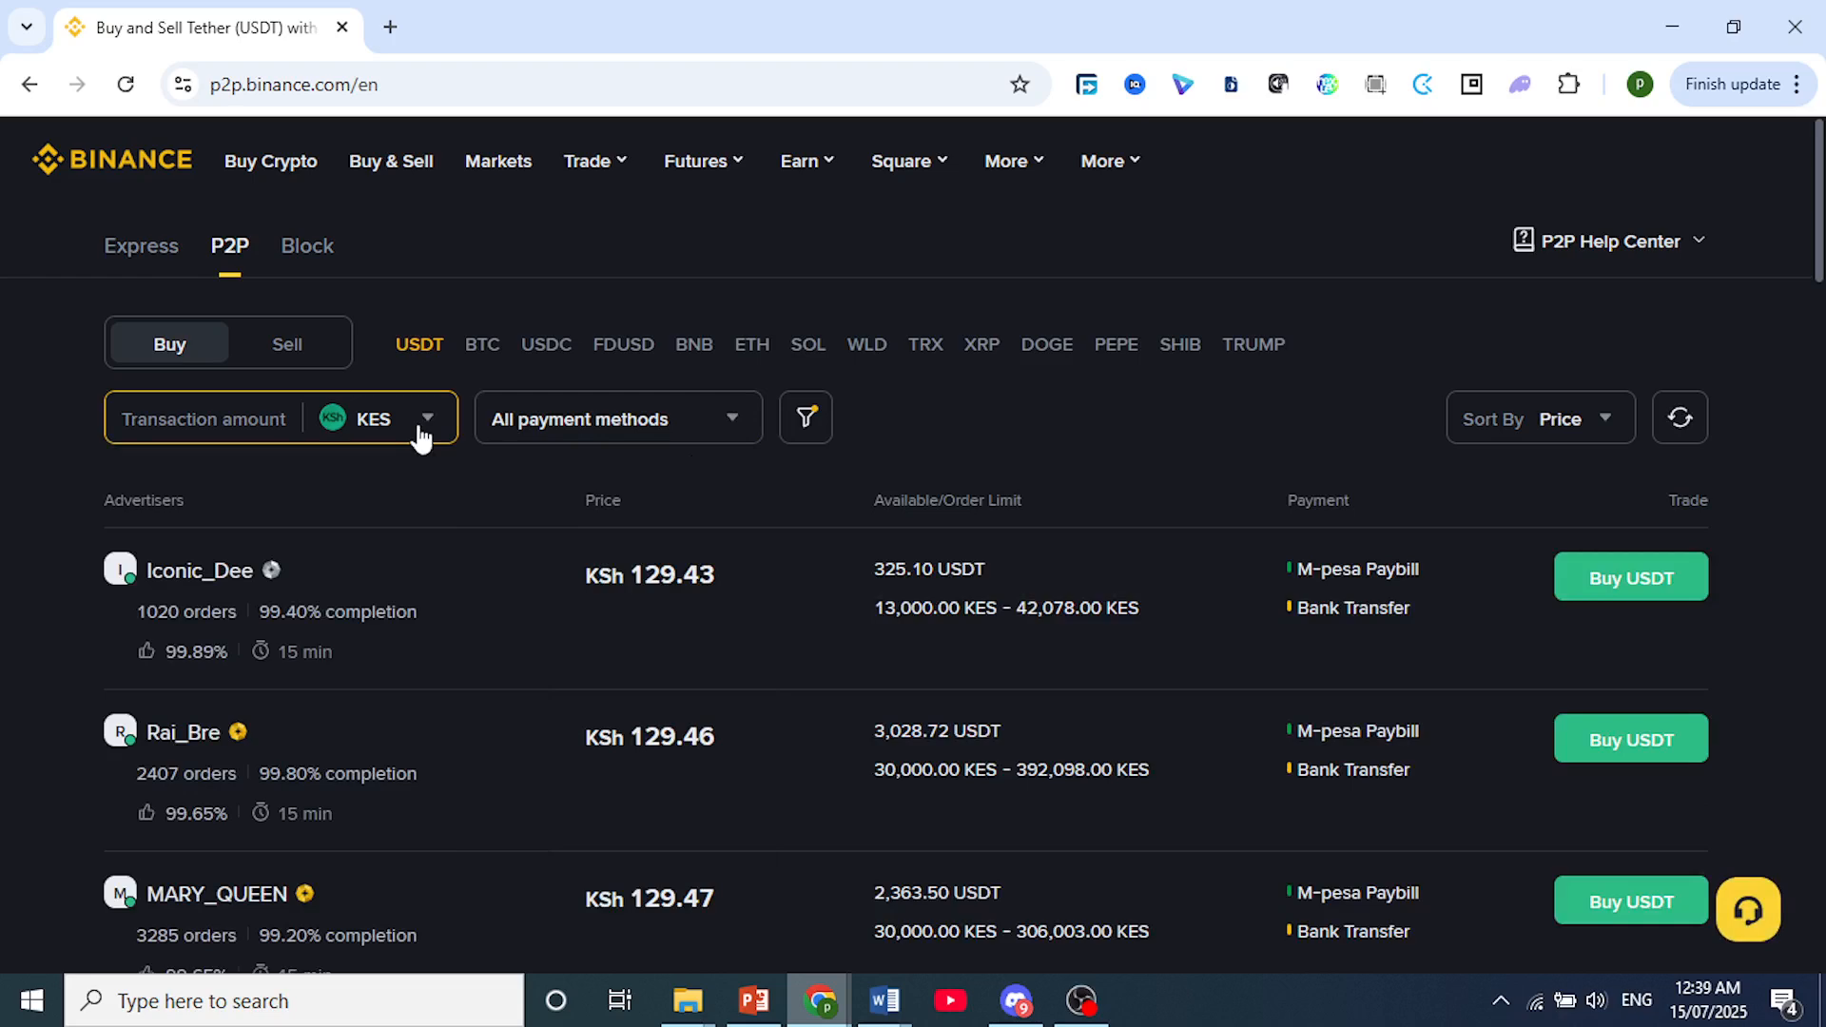
Step: Switch the fiat currency from KES to USD by searching 'usd'
click(377, 419)
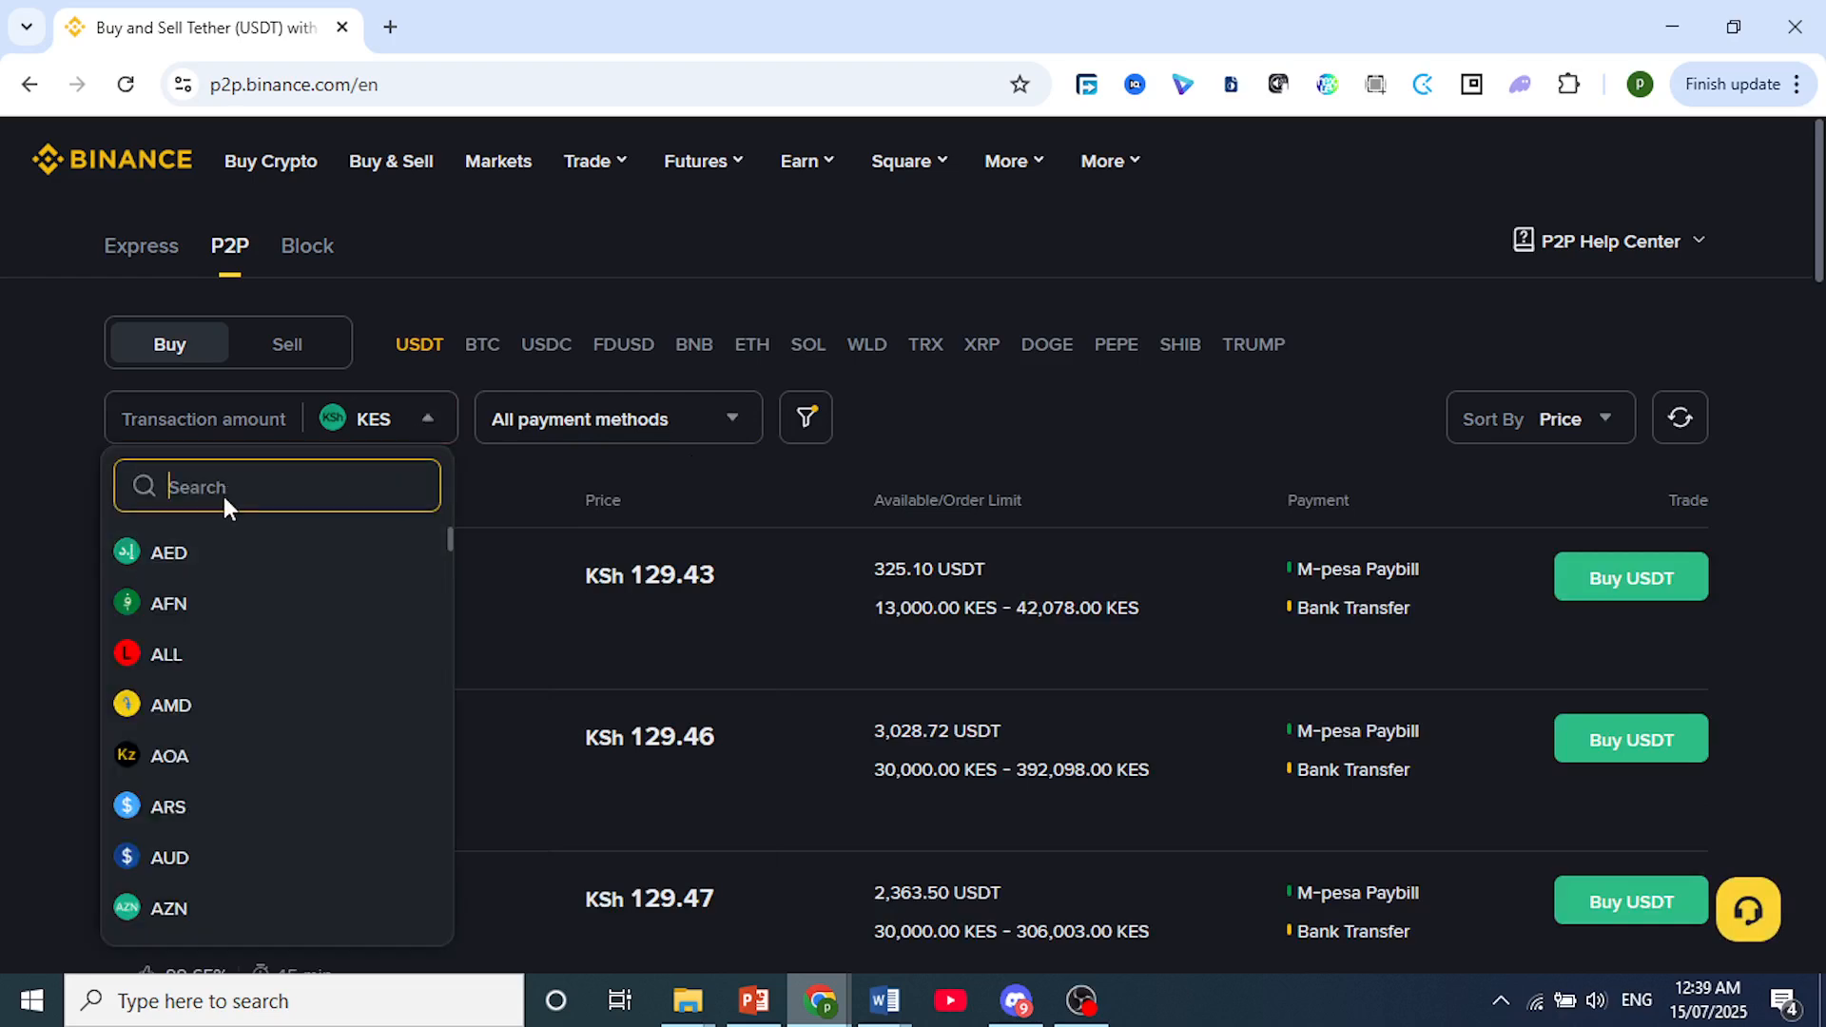
text(usd)
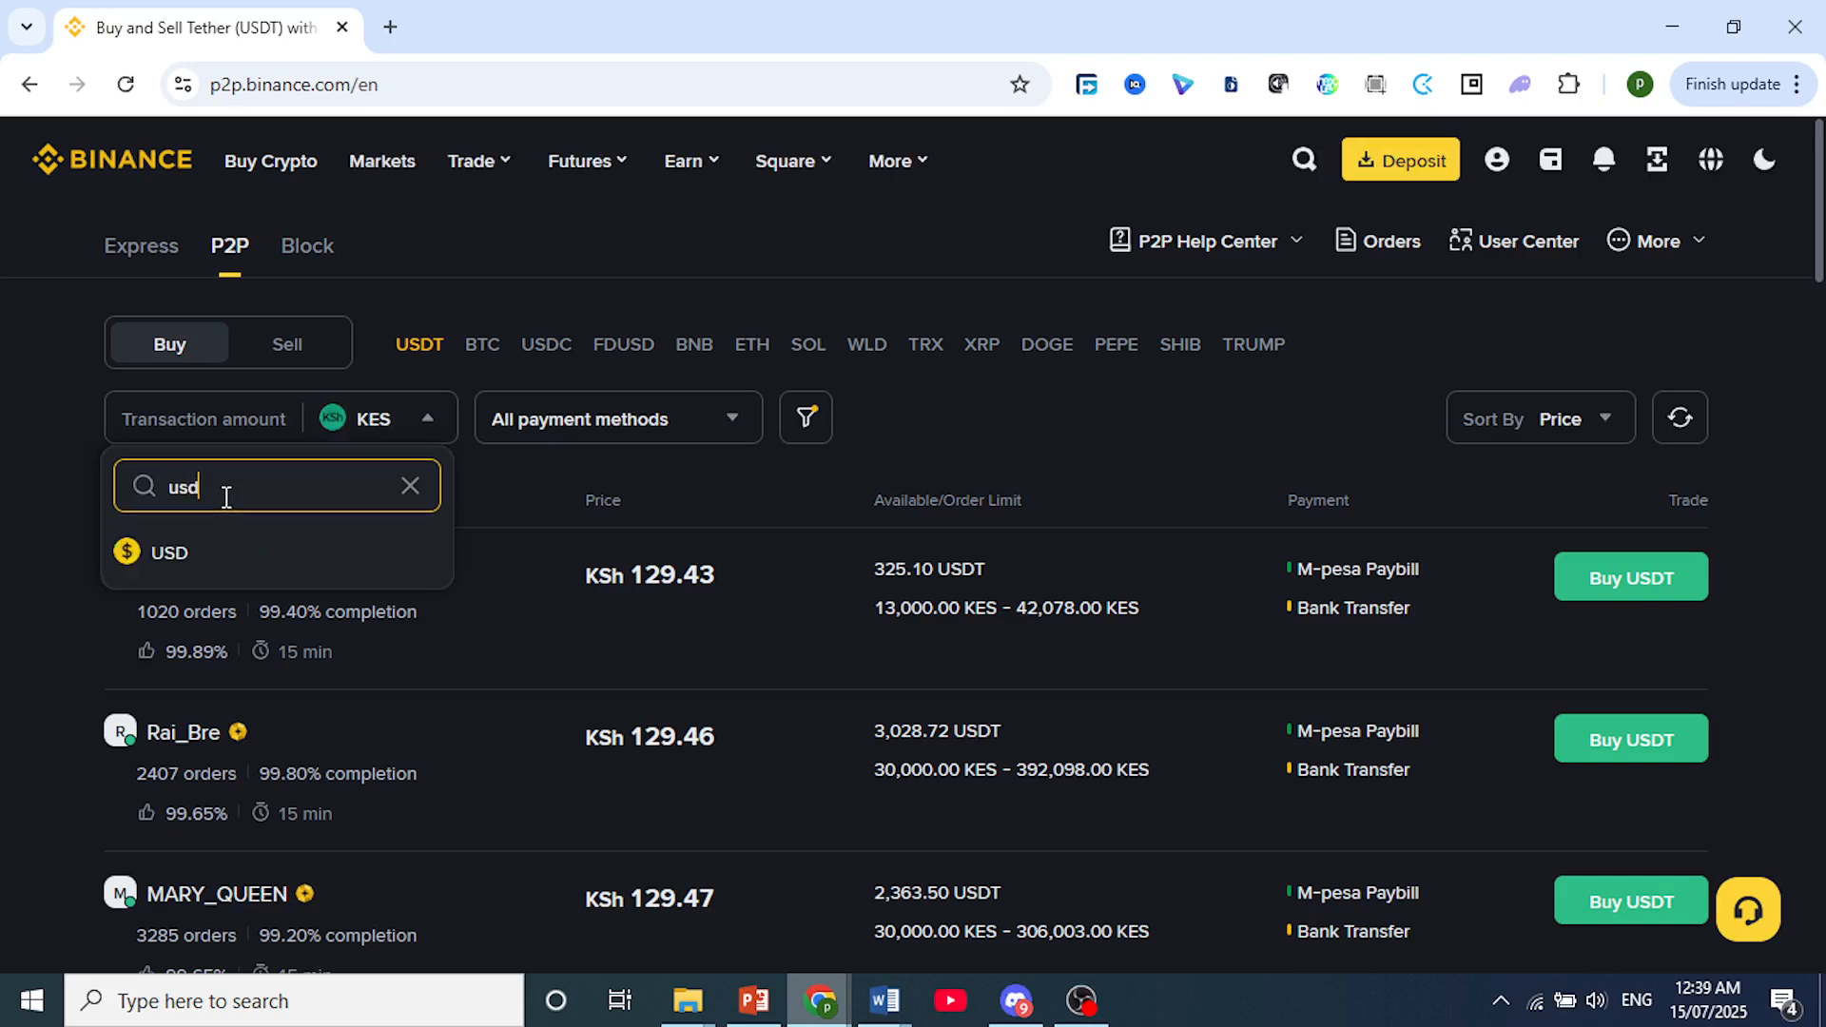
click(169, 551)
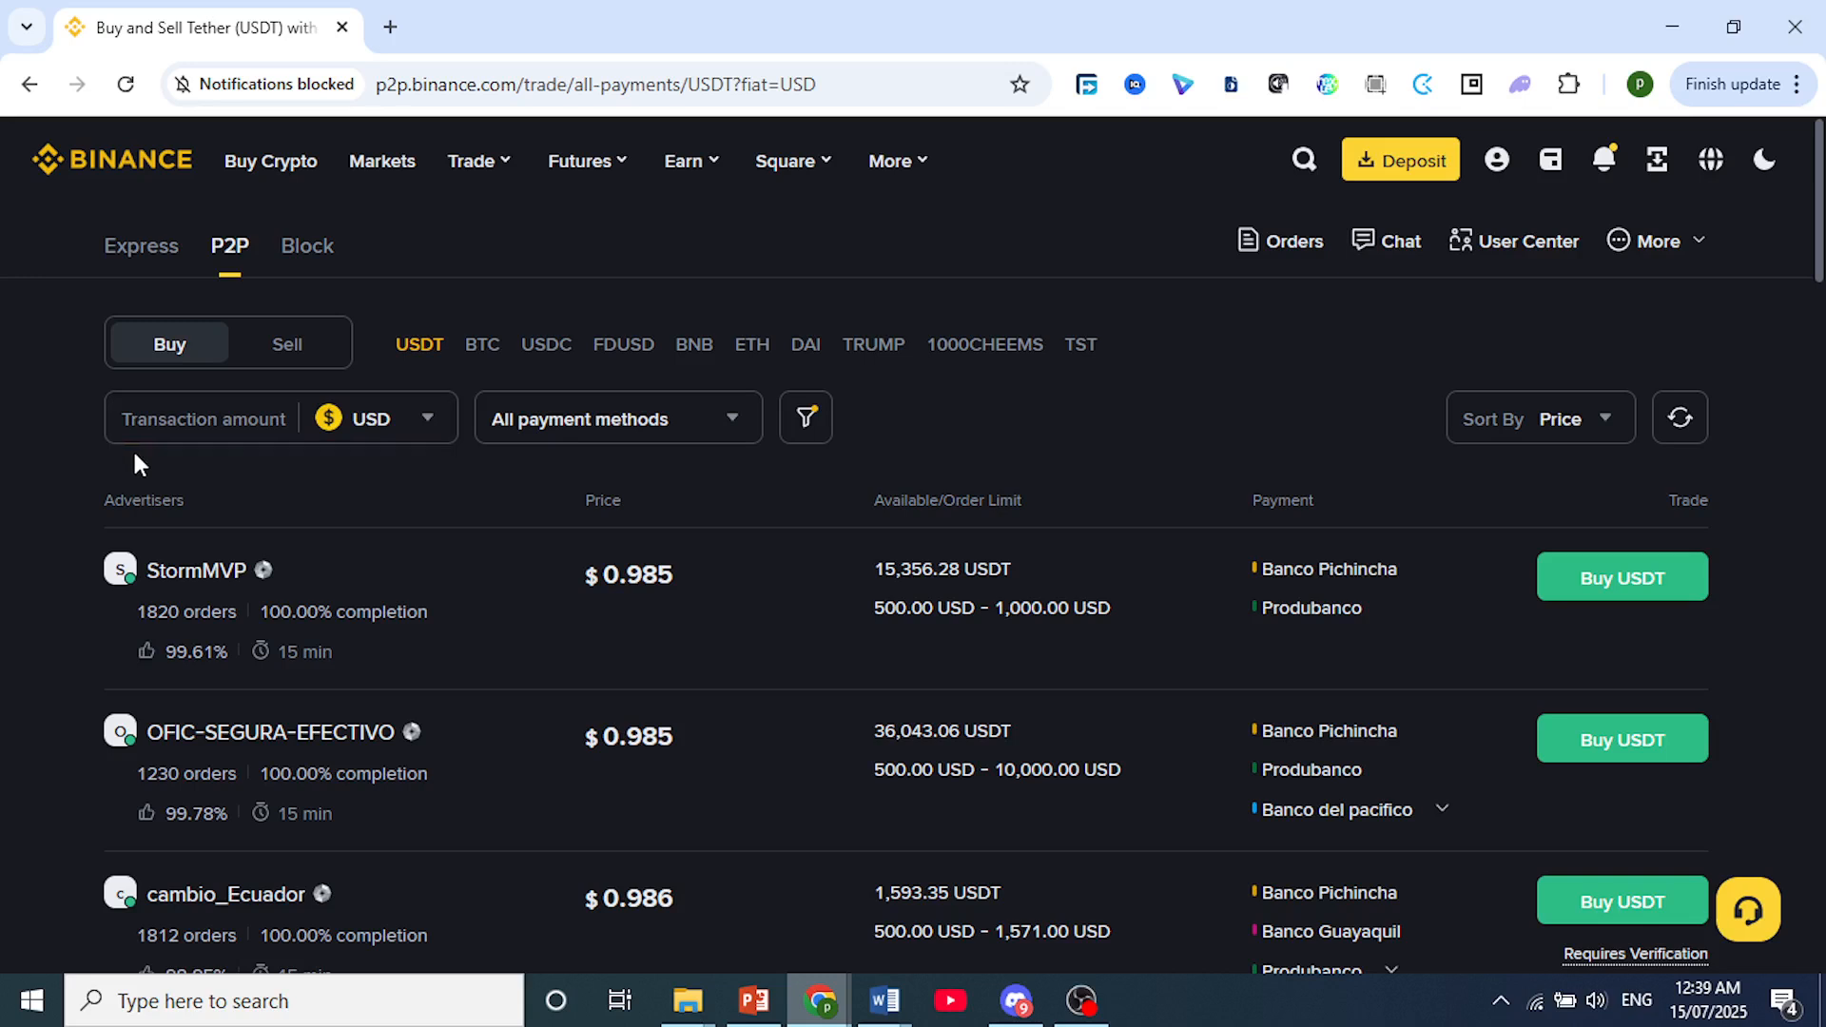
Step: Filter the USD offers by the Bank Transfer payment method under Others
click(618, 418)
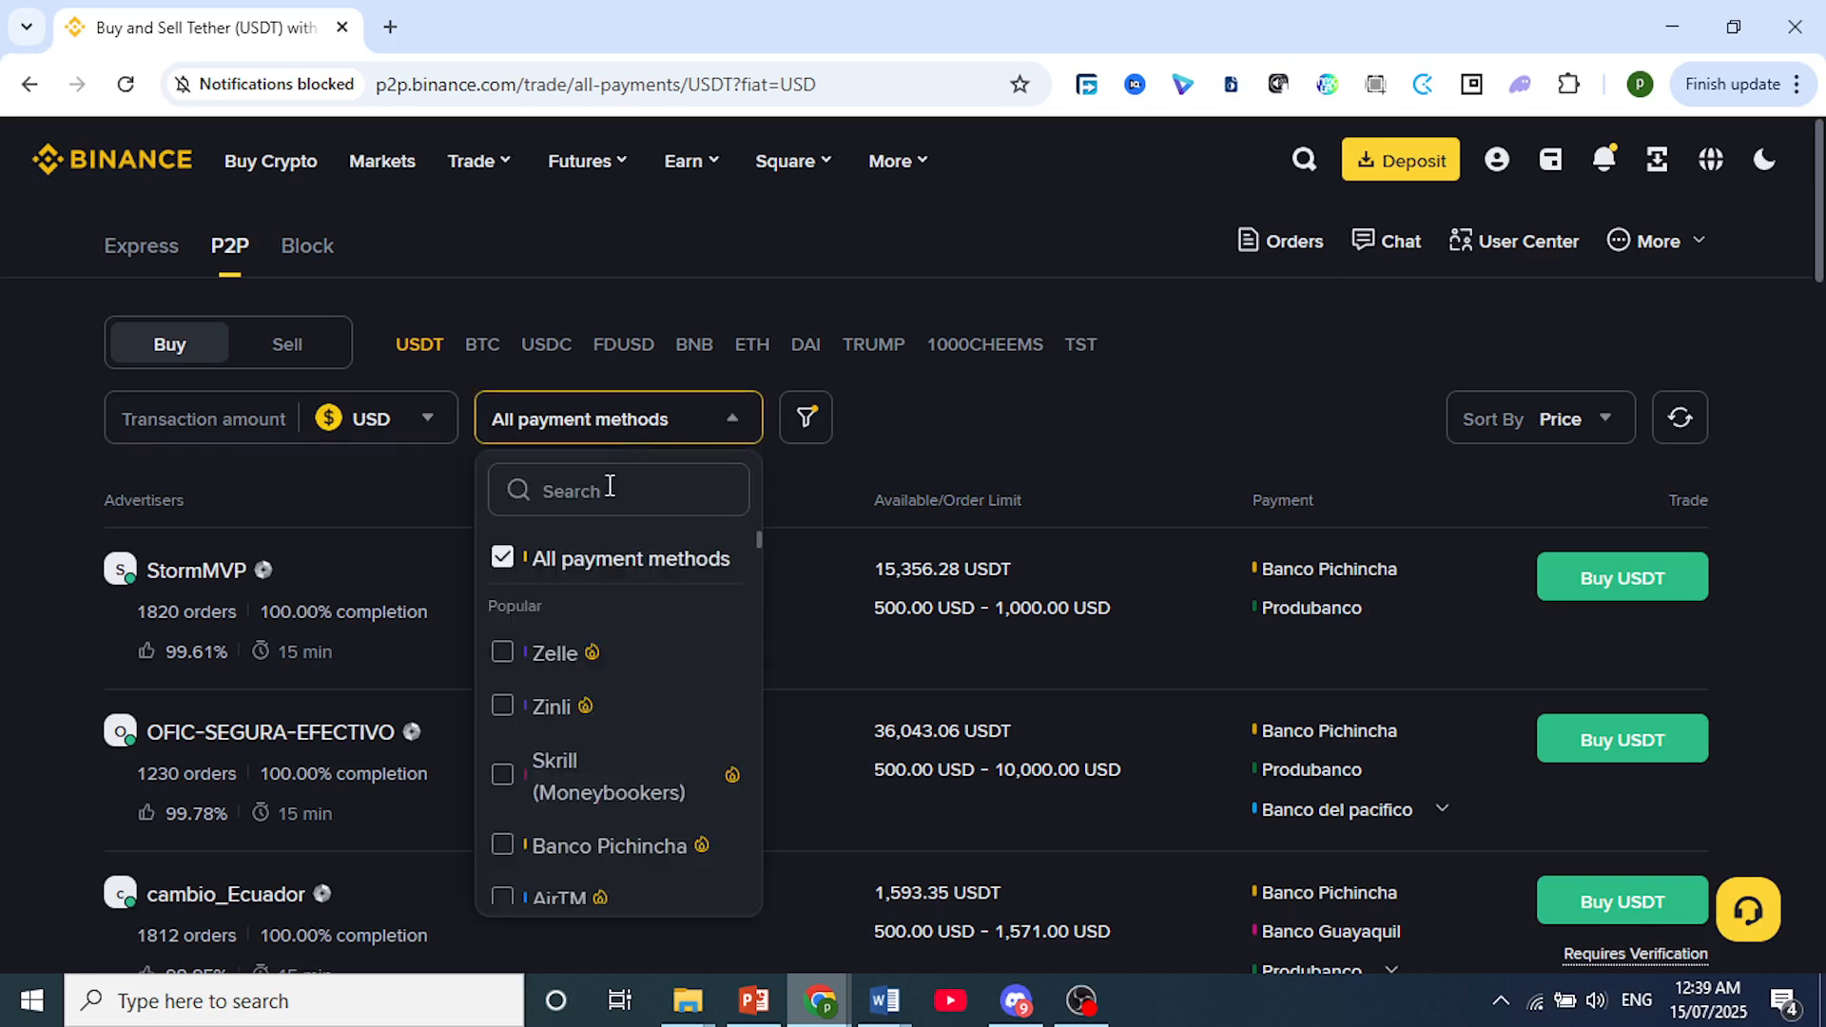
scroll(down, 3)
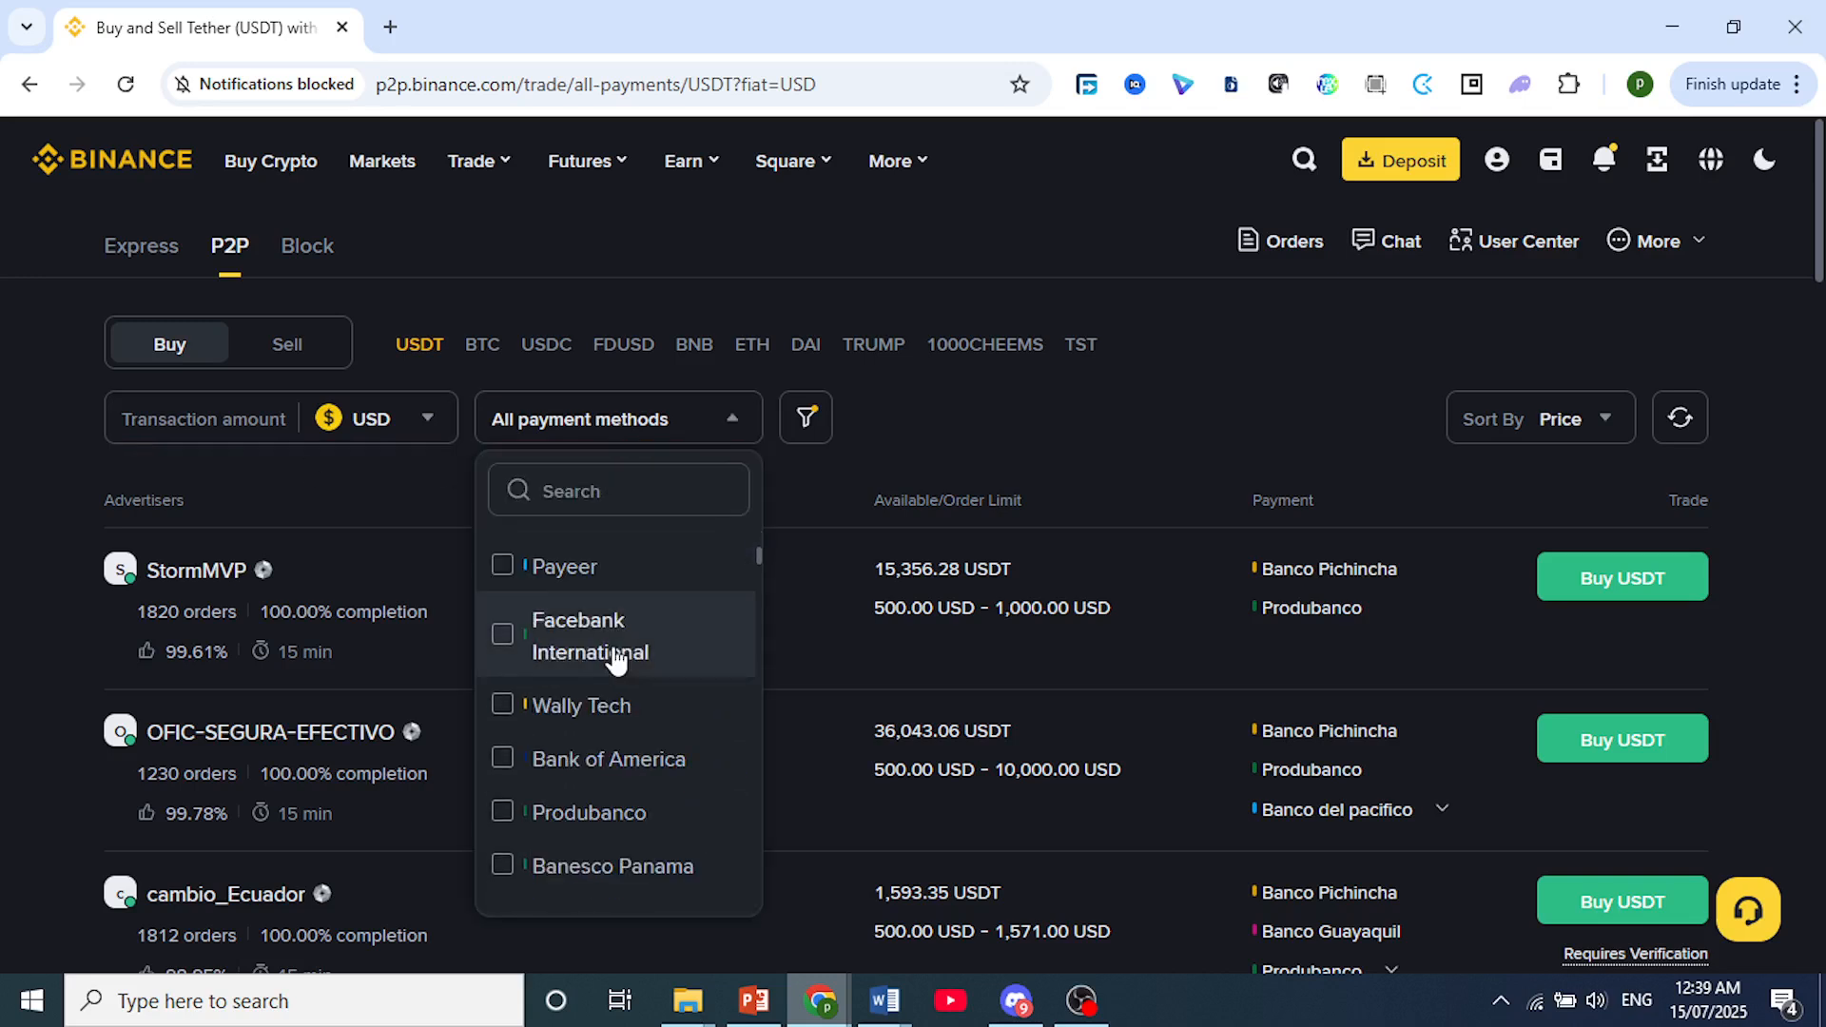
scroll(down, 3)
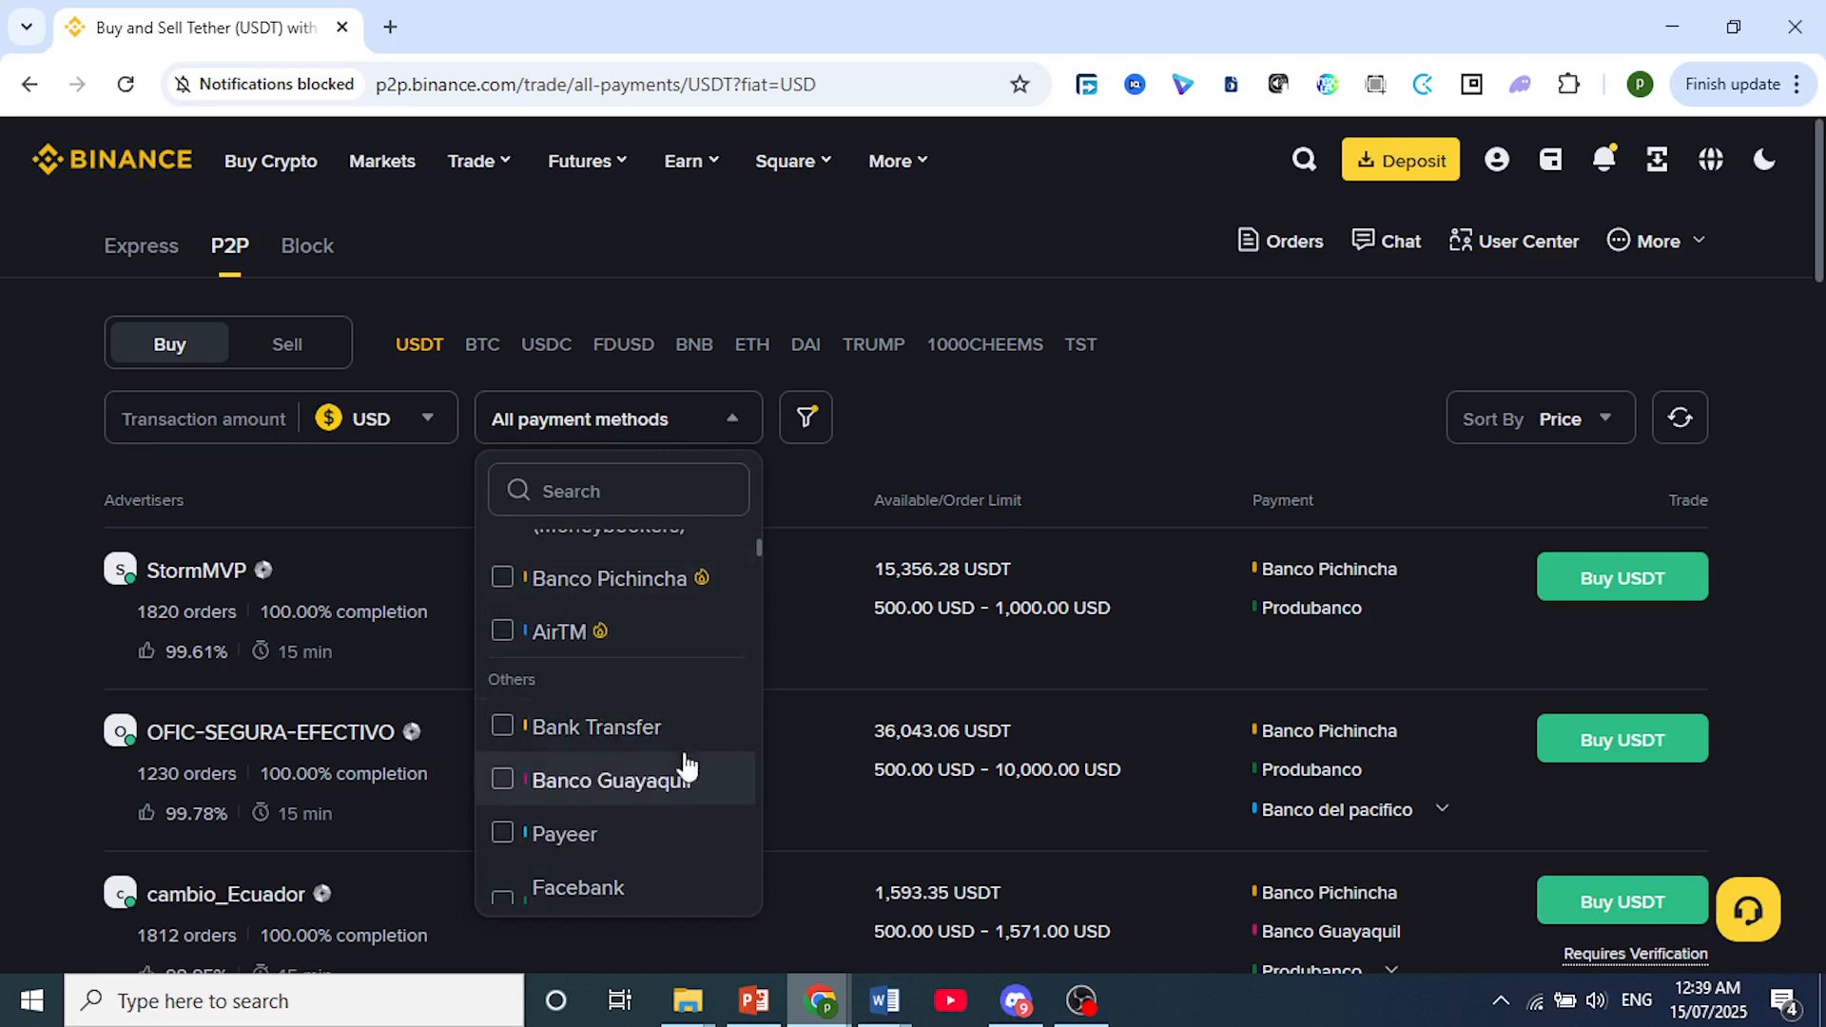
mouse_move(727, 419)
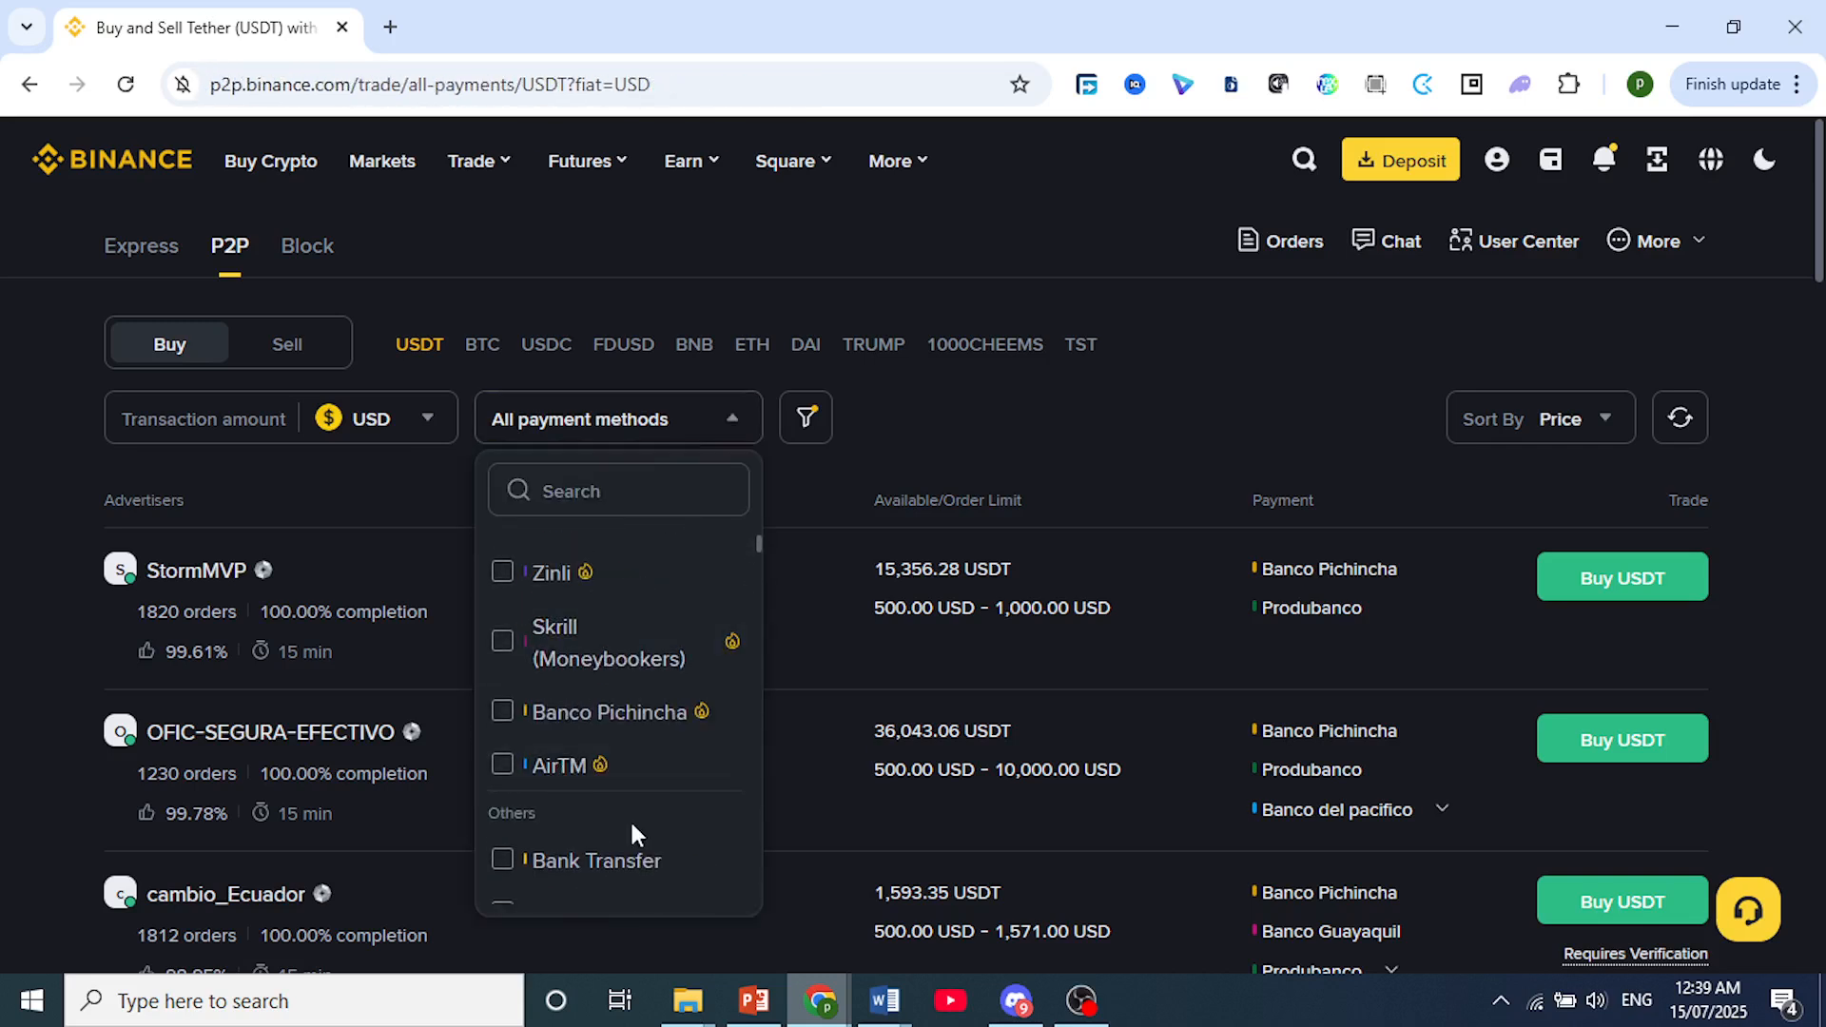
click(594, 859)
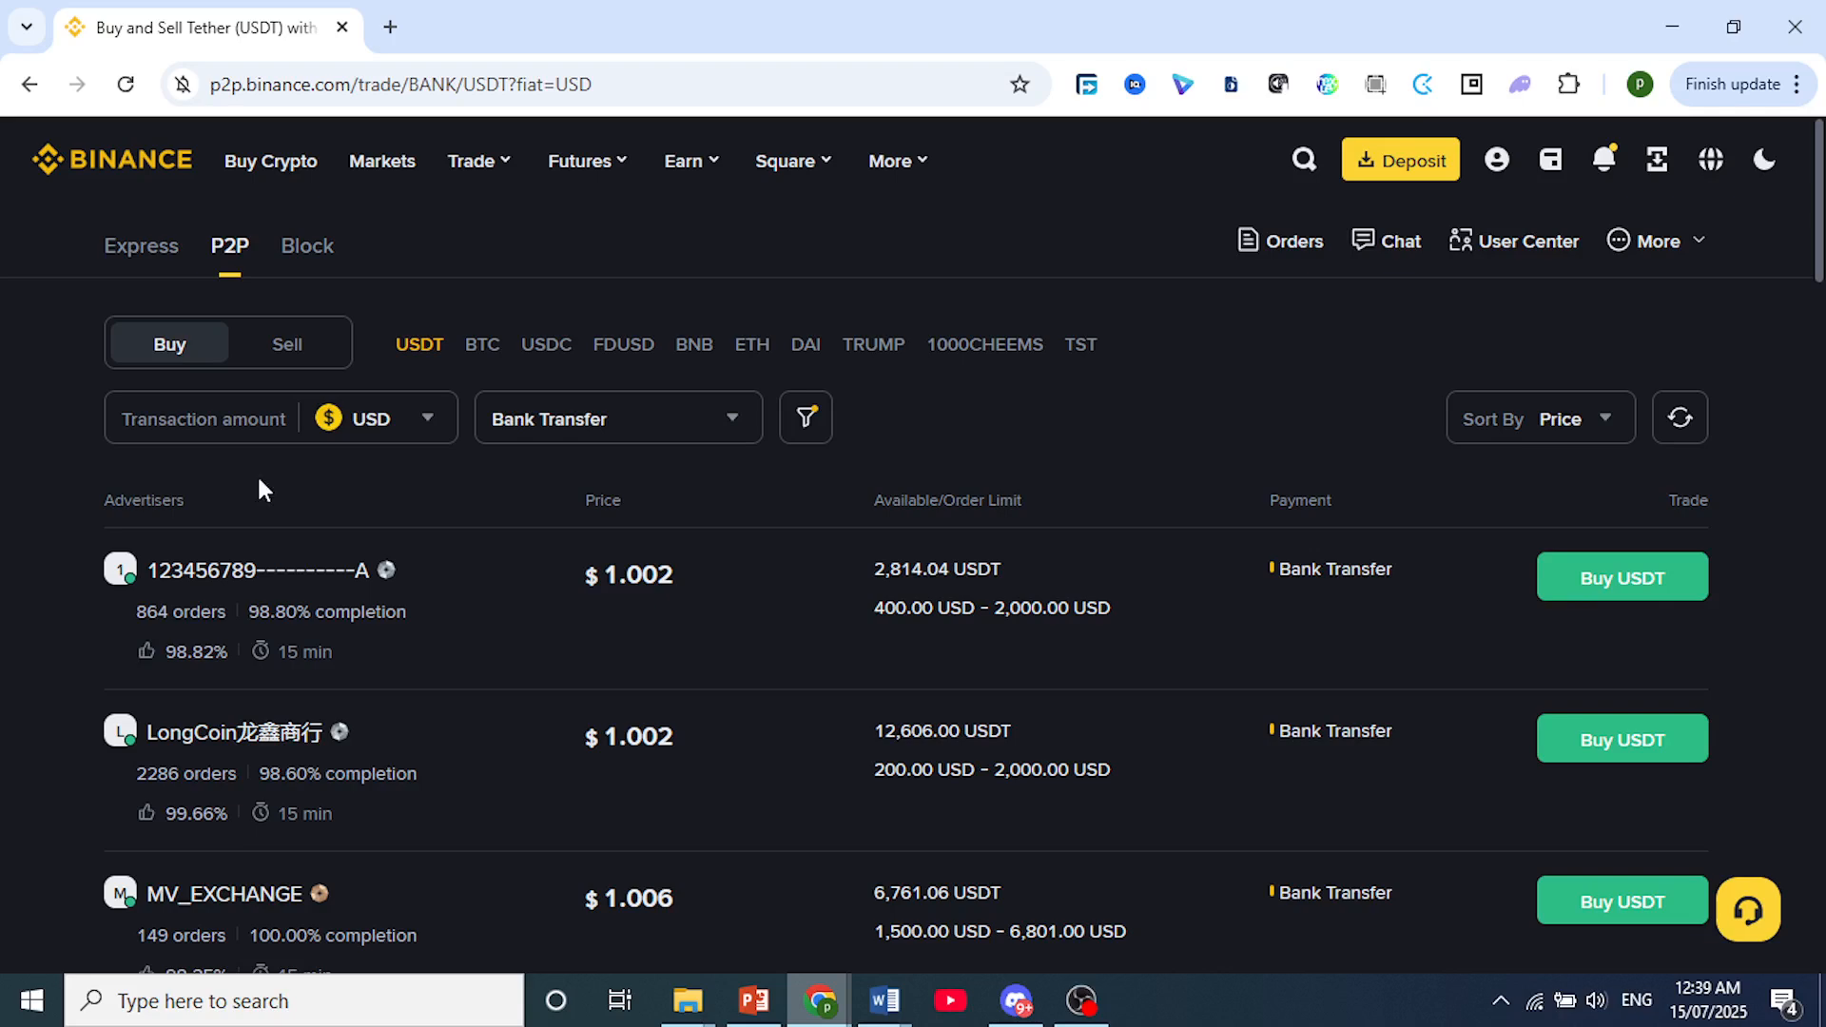
scroll(down, 3)
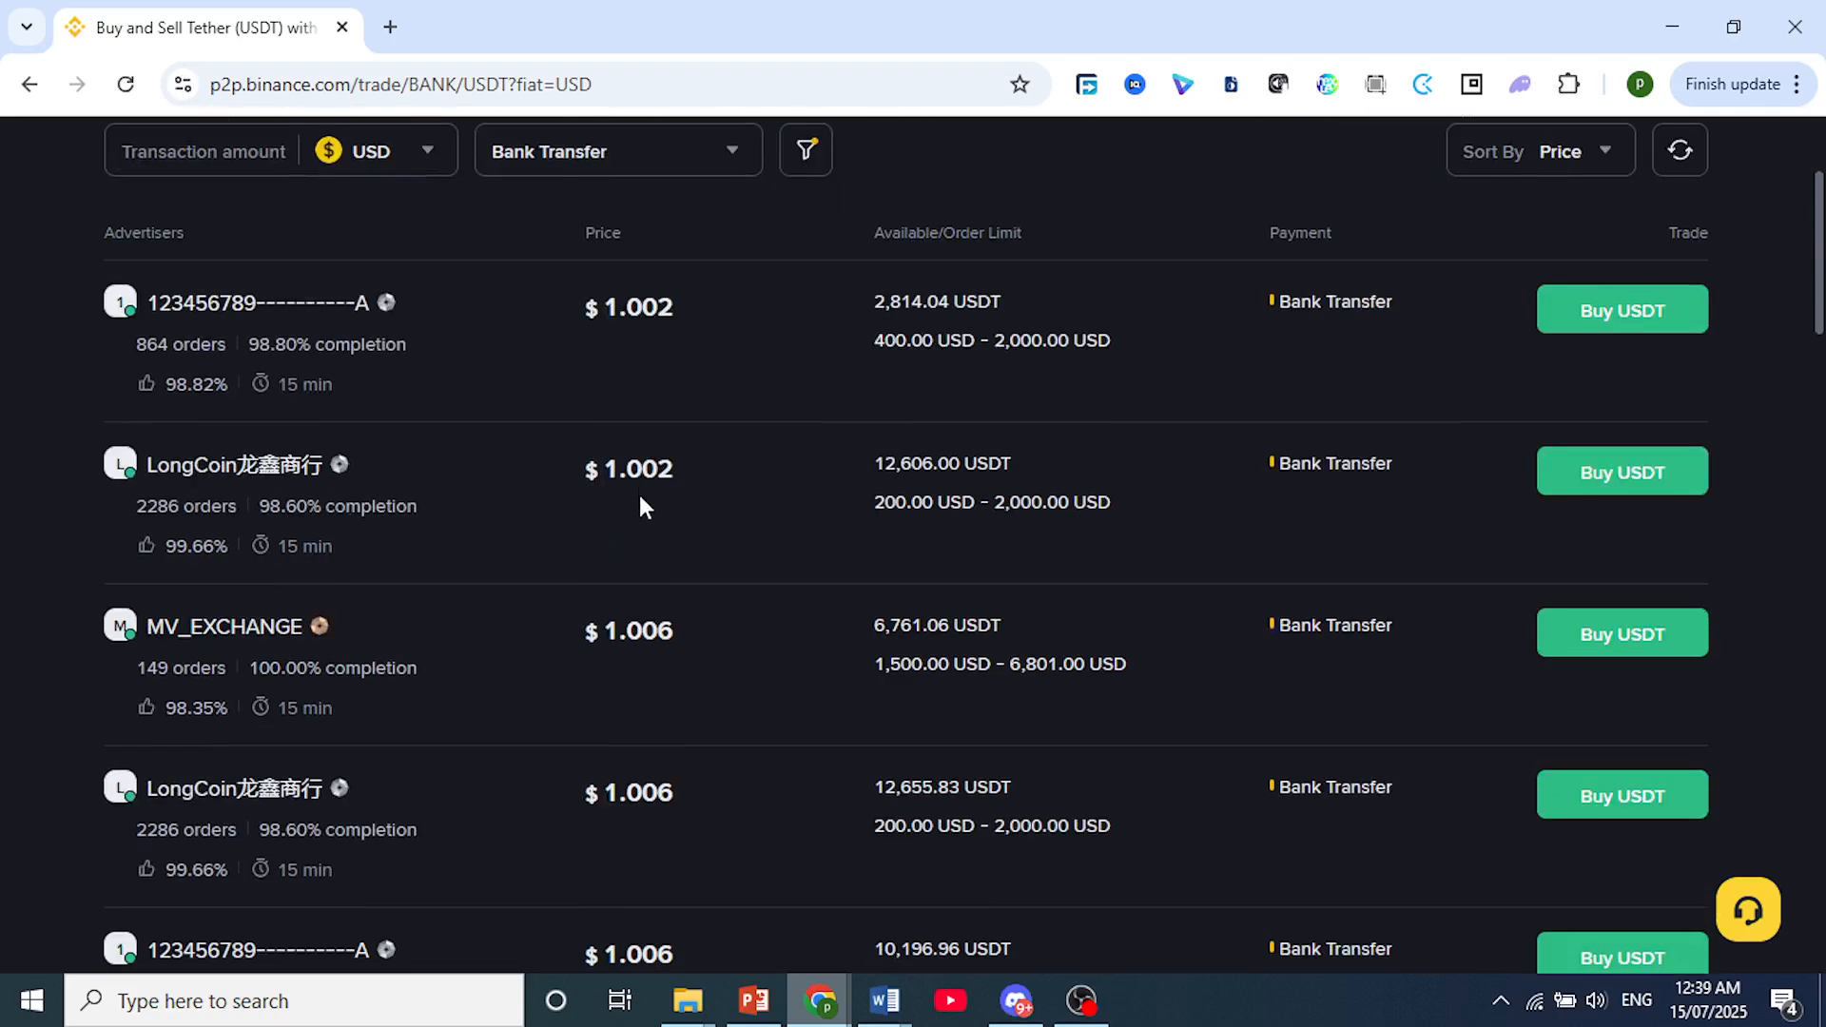
mouse_move(342, 498)
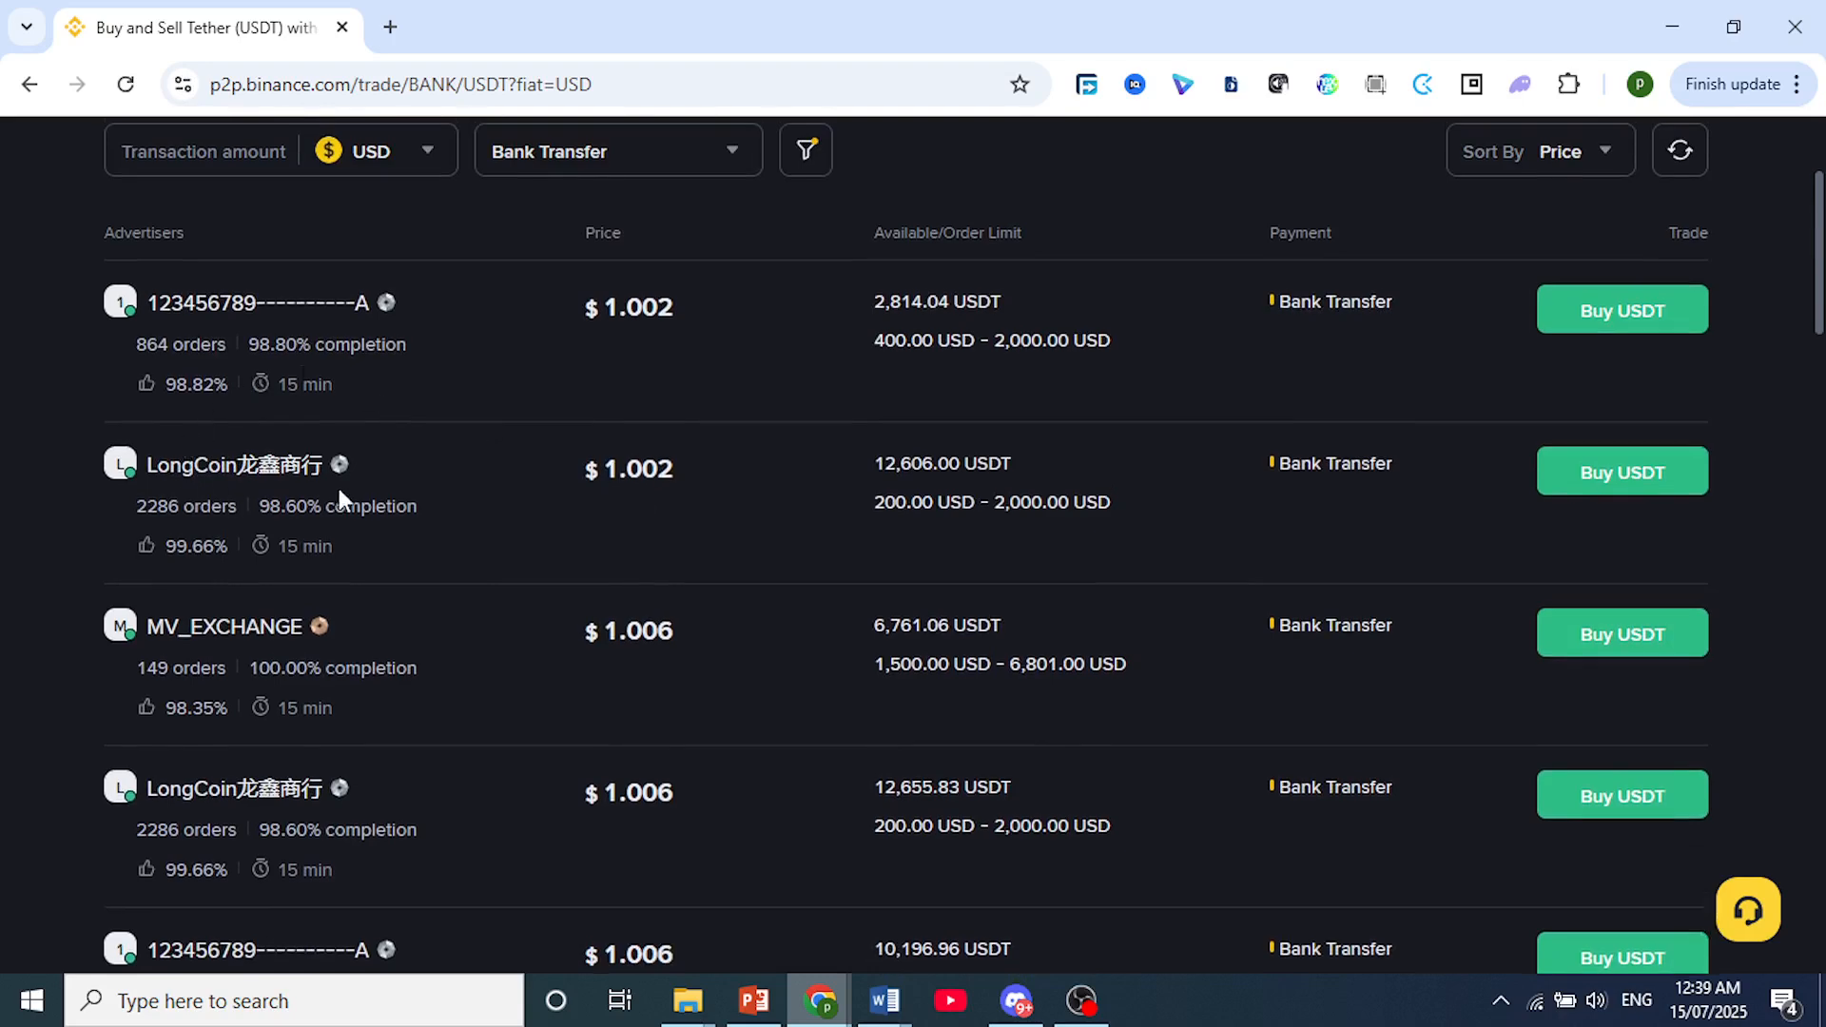
mouse_move(346, 539)
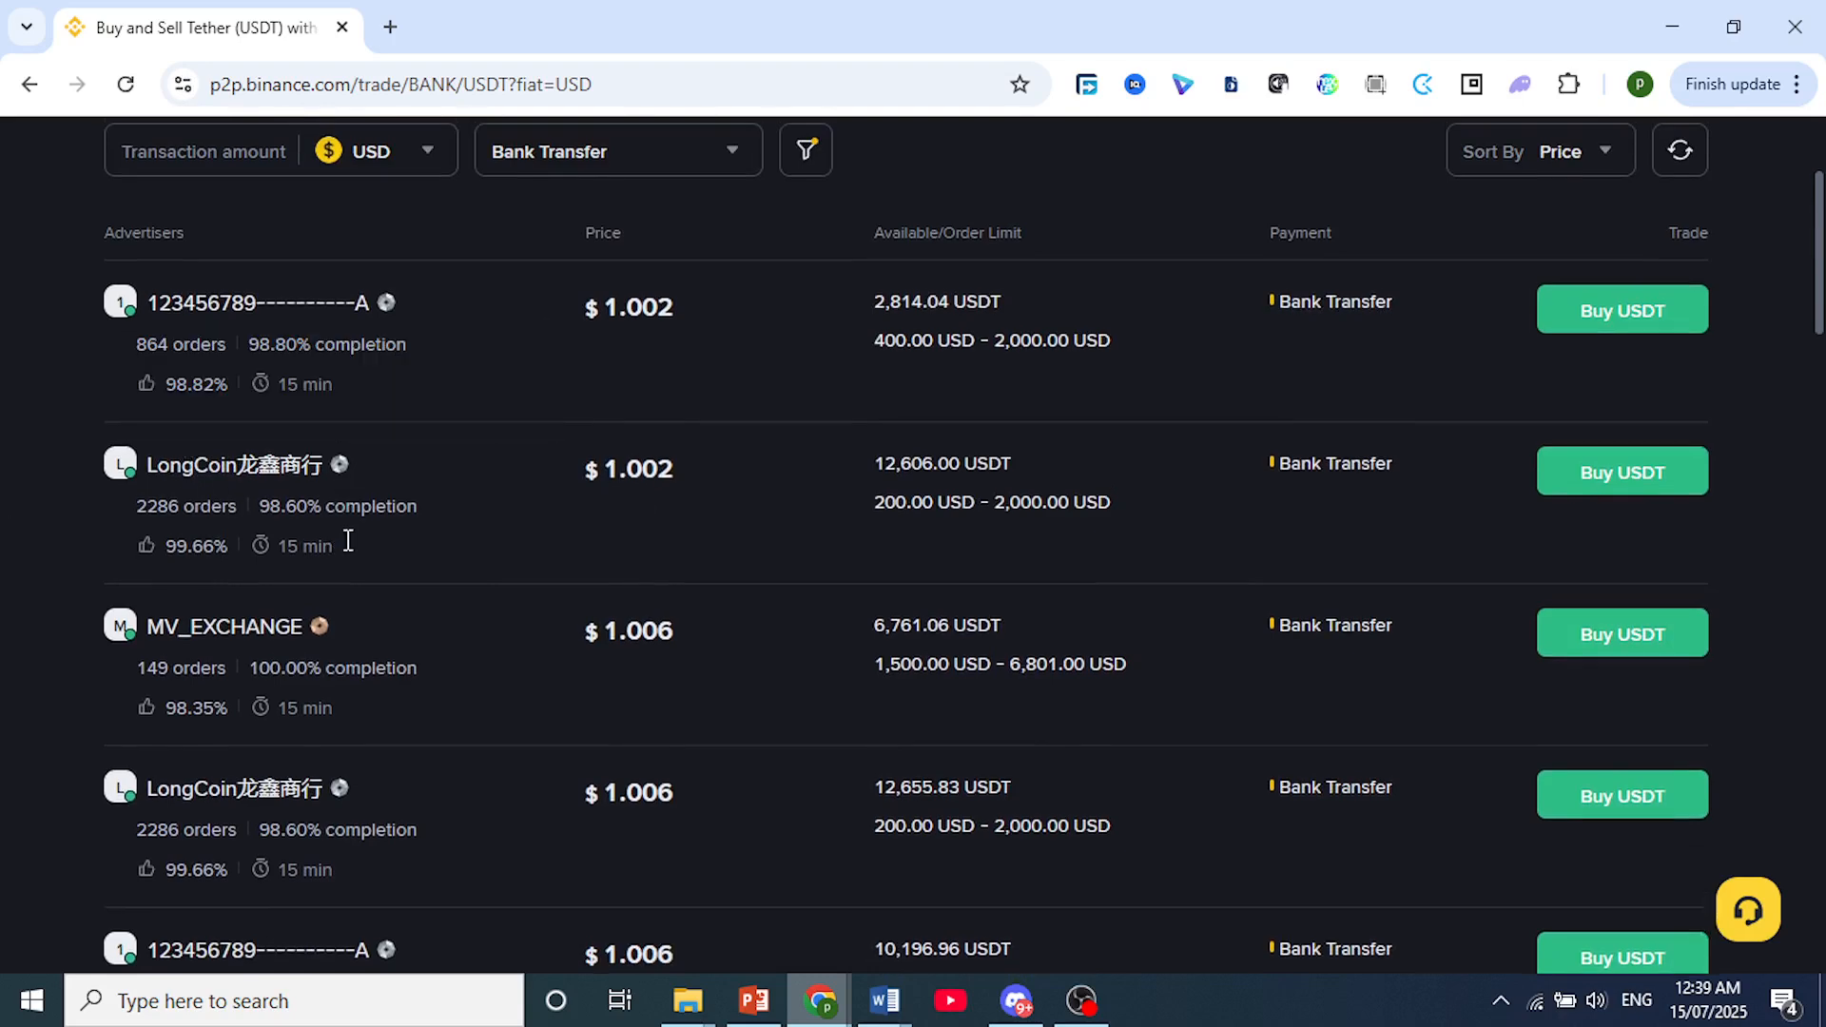
mouse_move(146, 383)
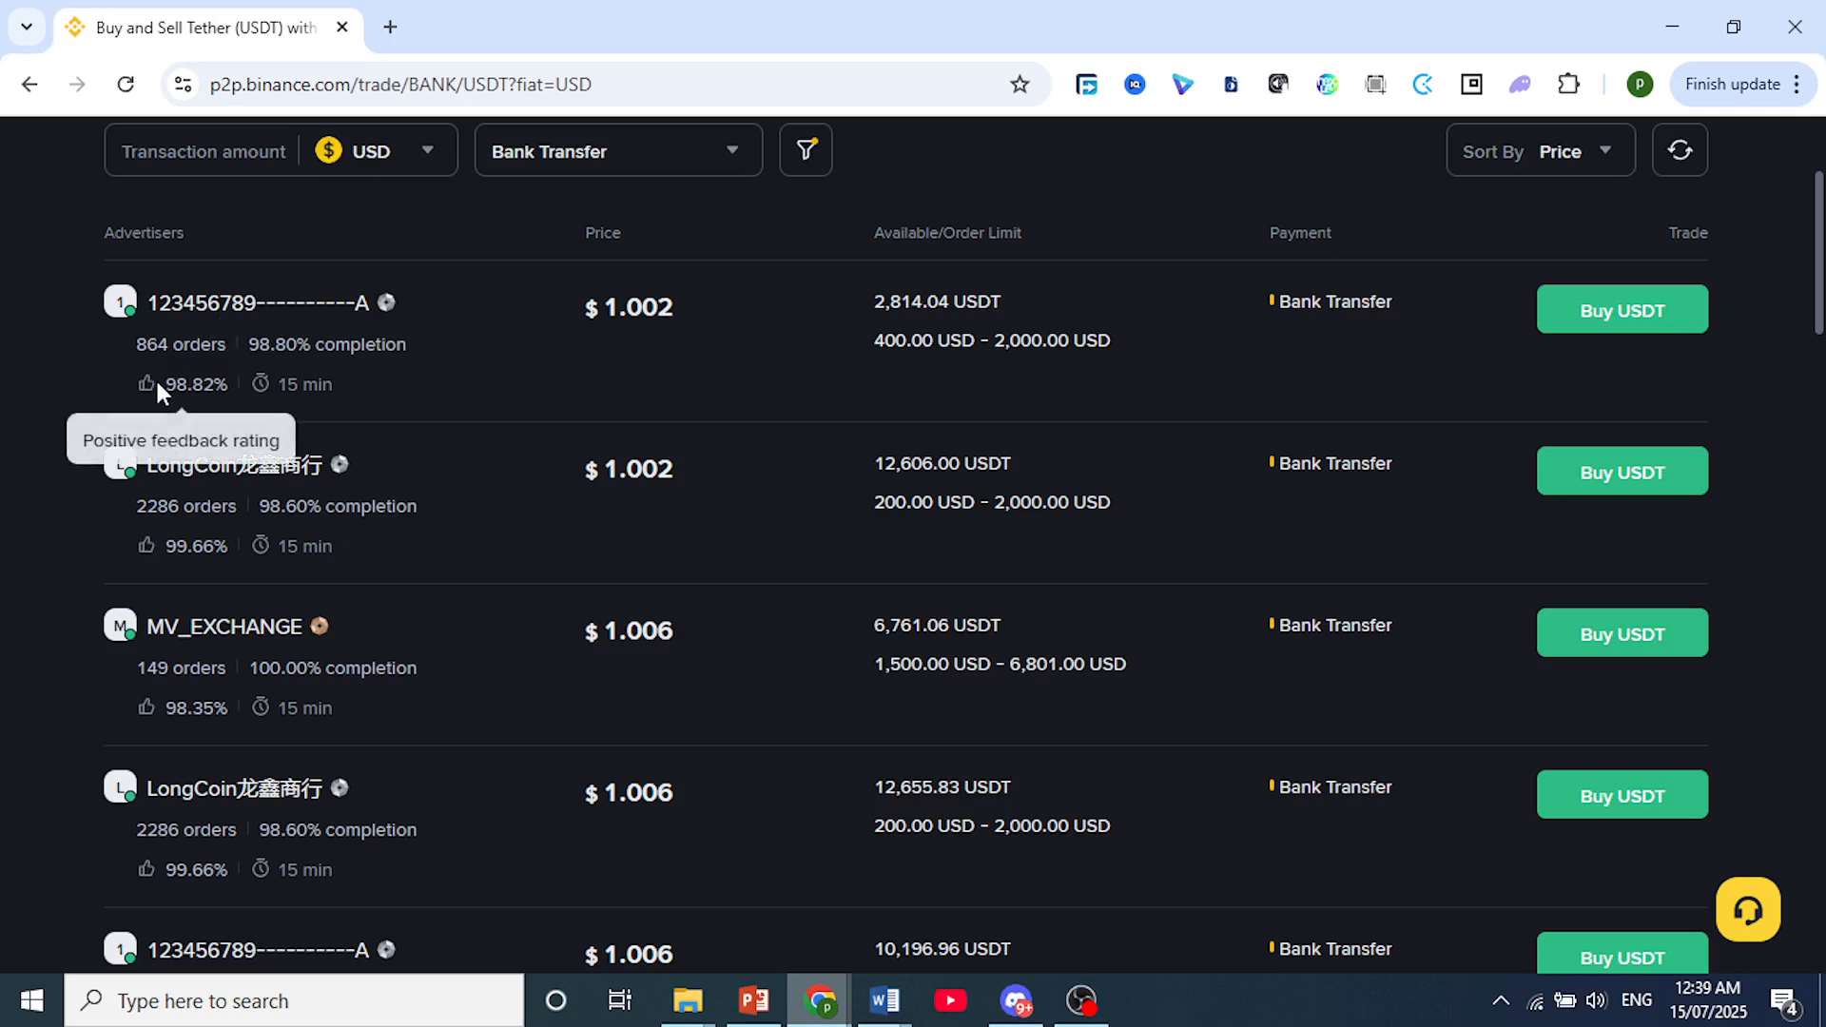
mouse_move(1733, 406)
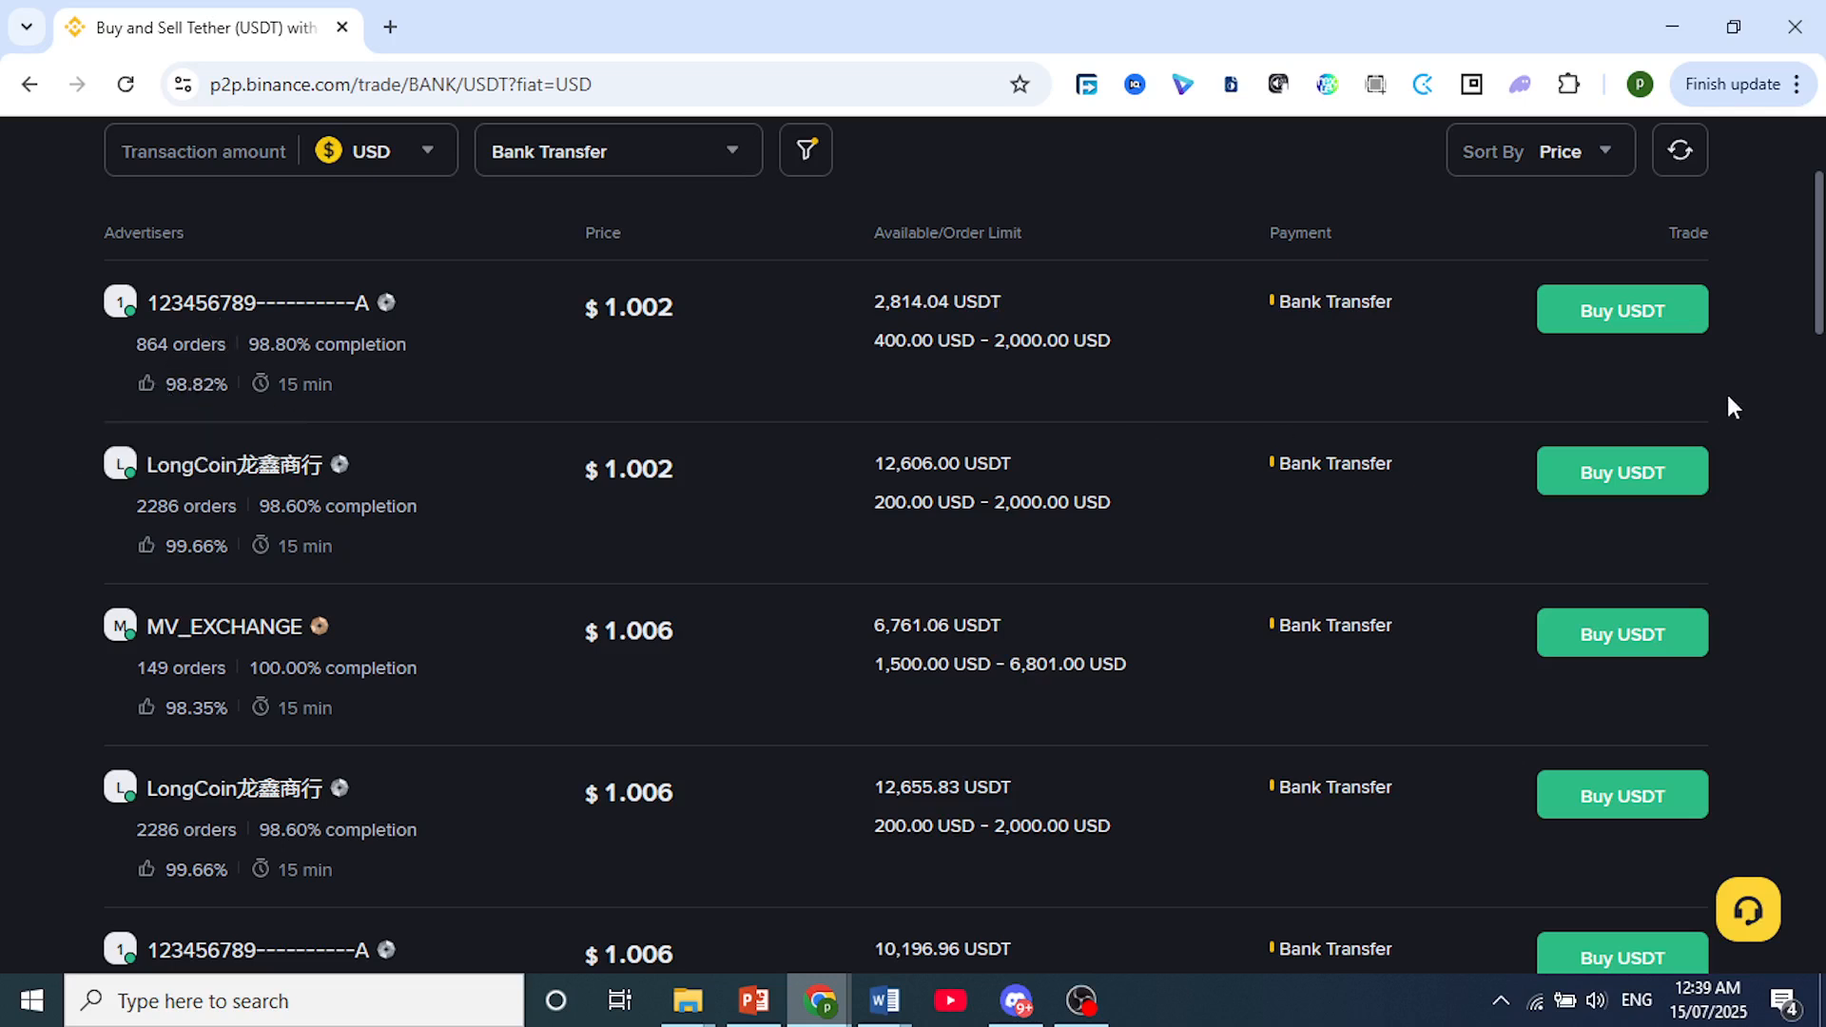
mouse_move(1204, 320)
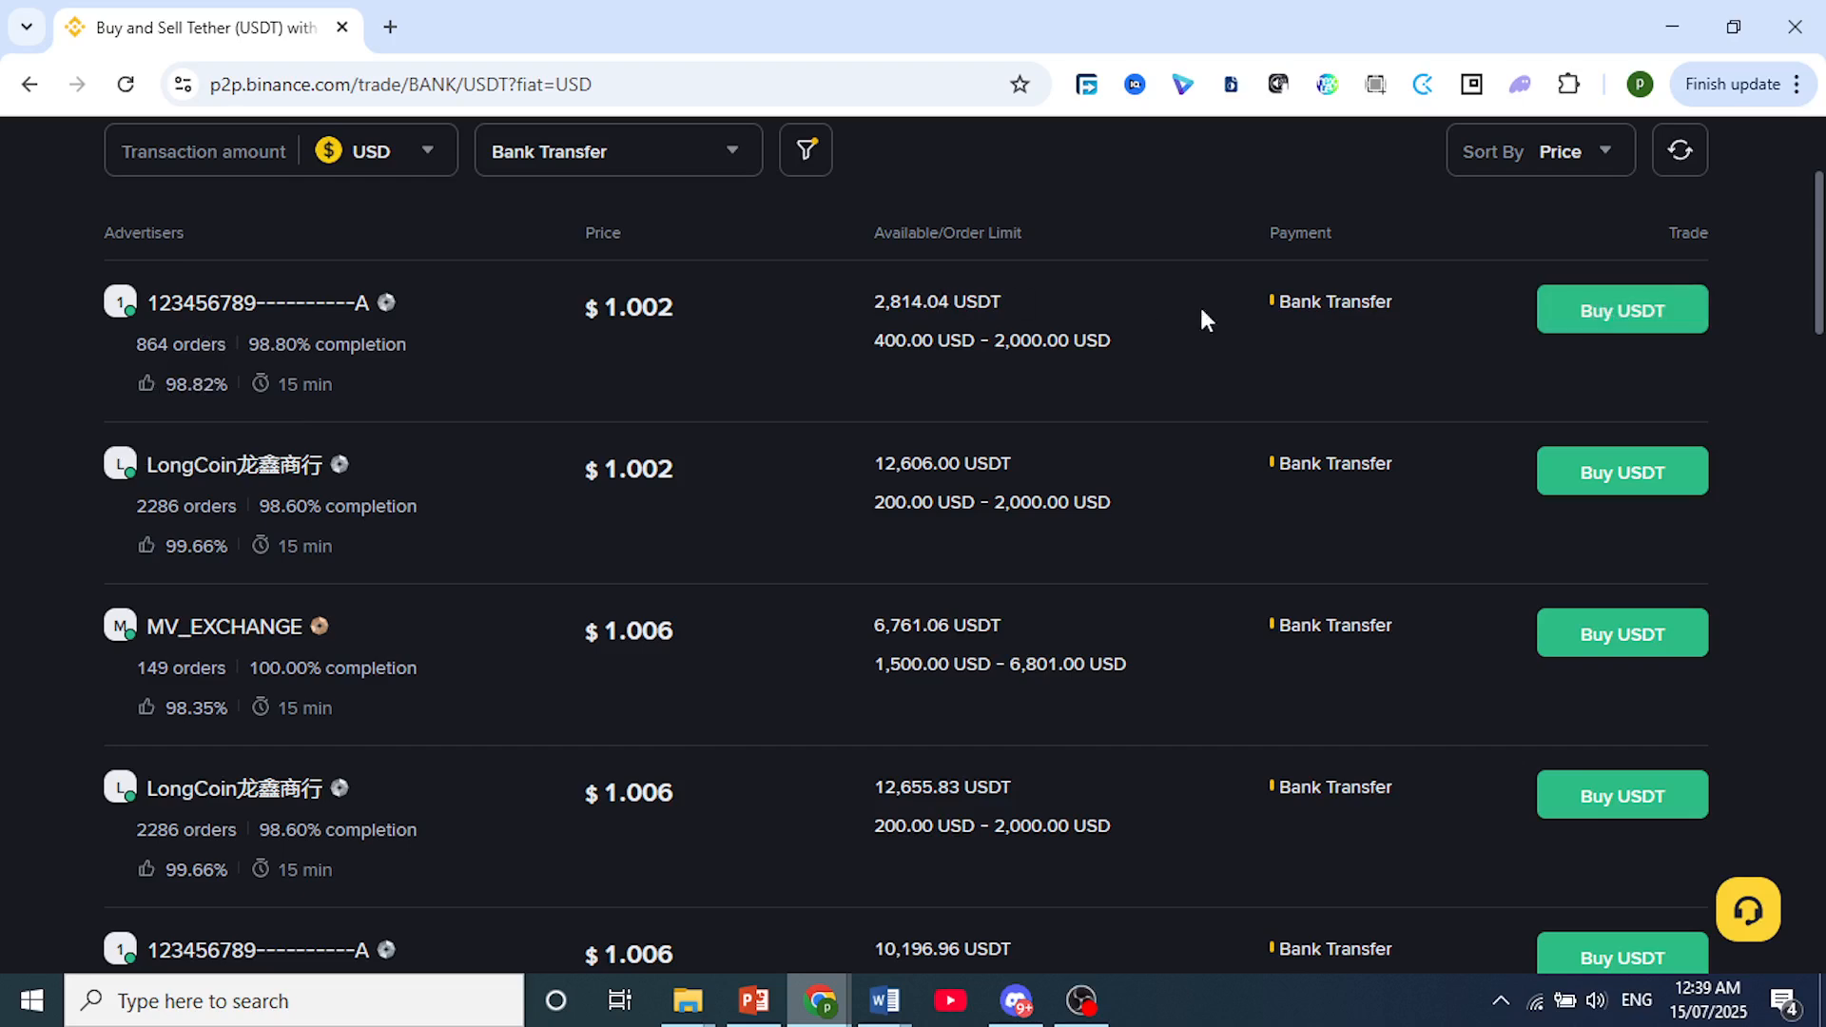
Step: Start buying from the $1.002 offer, paying 500 USD for 498.95 USDT
click(1620, 308)
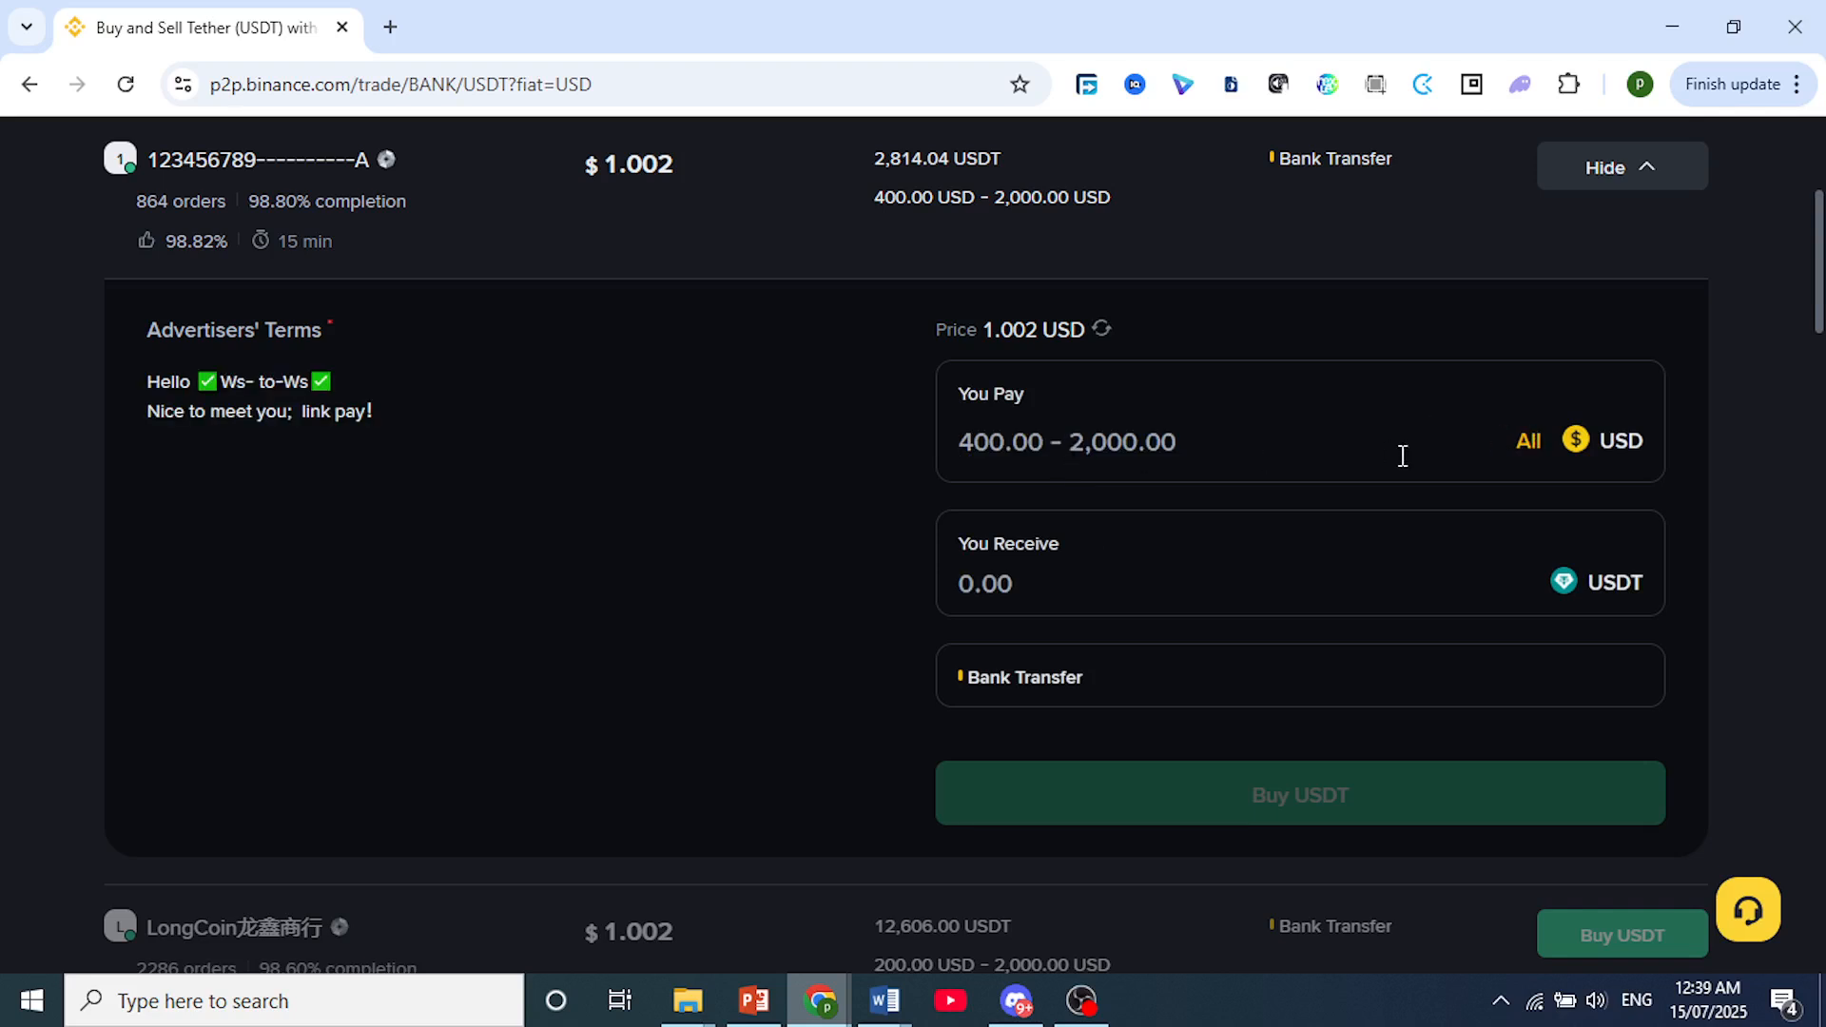
text(500)
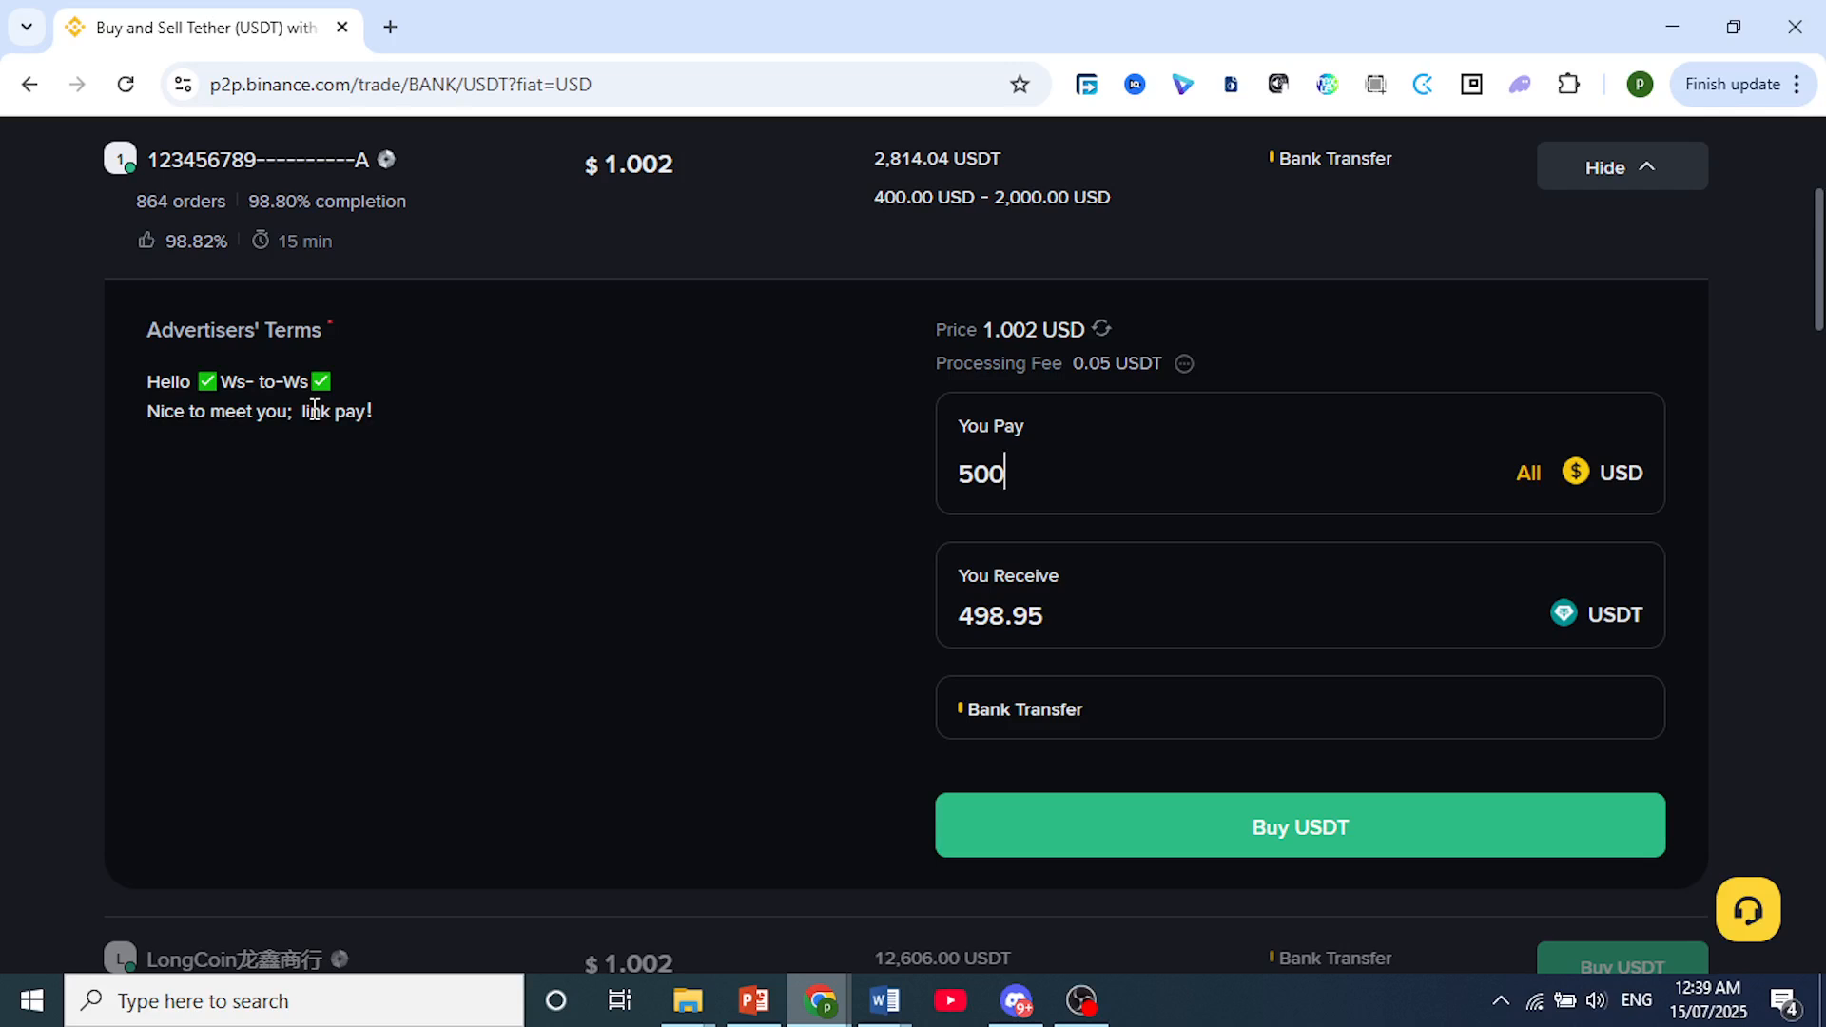
scroll(up, 3)
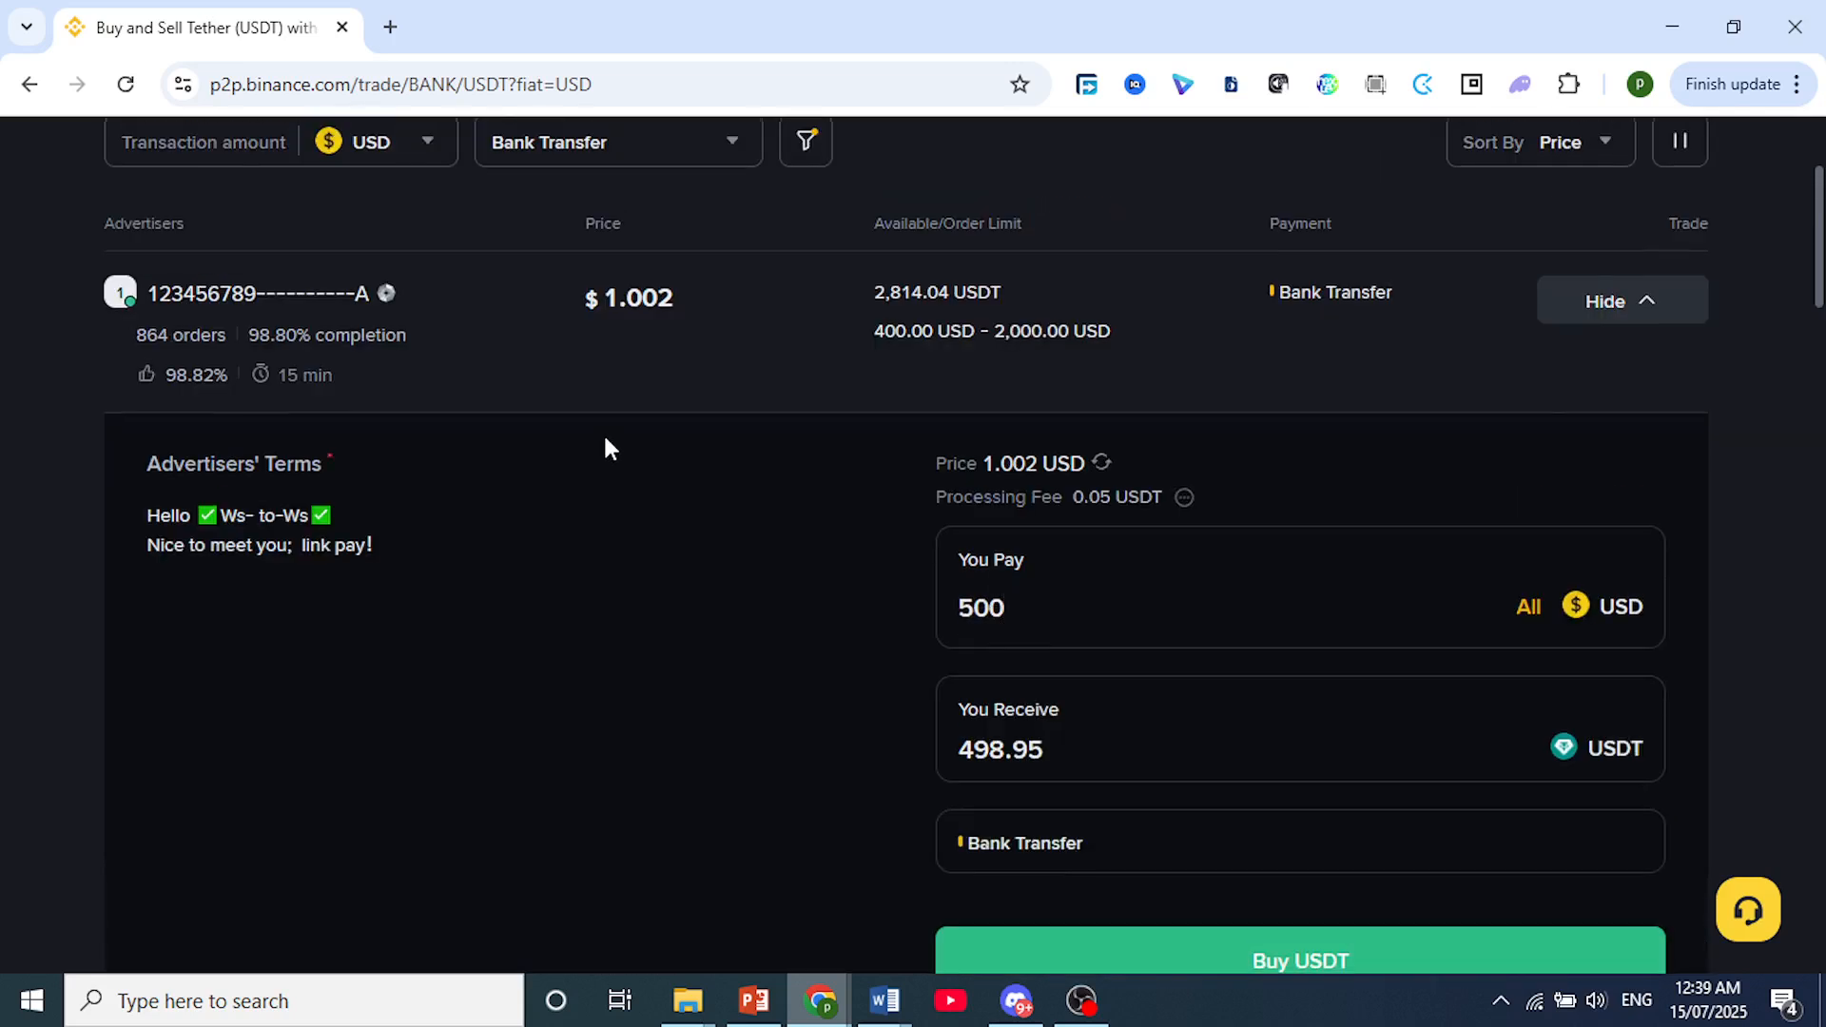
scroll(up, 3)
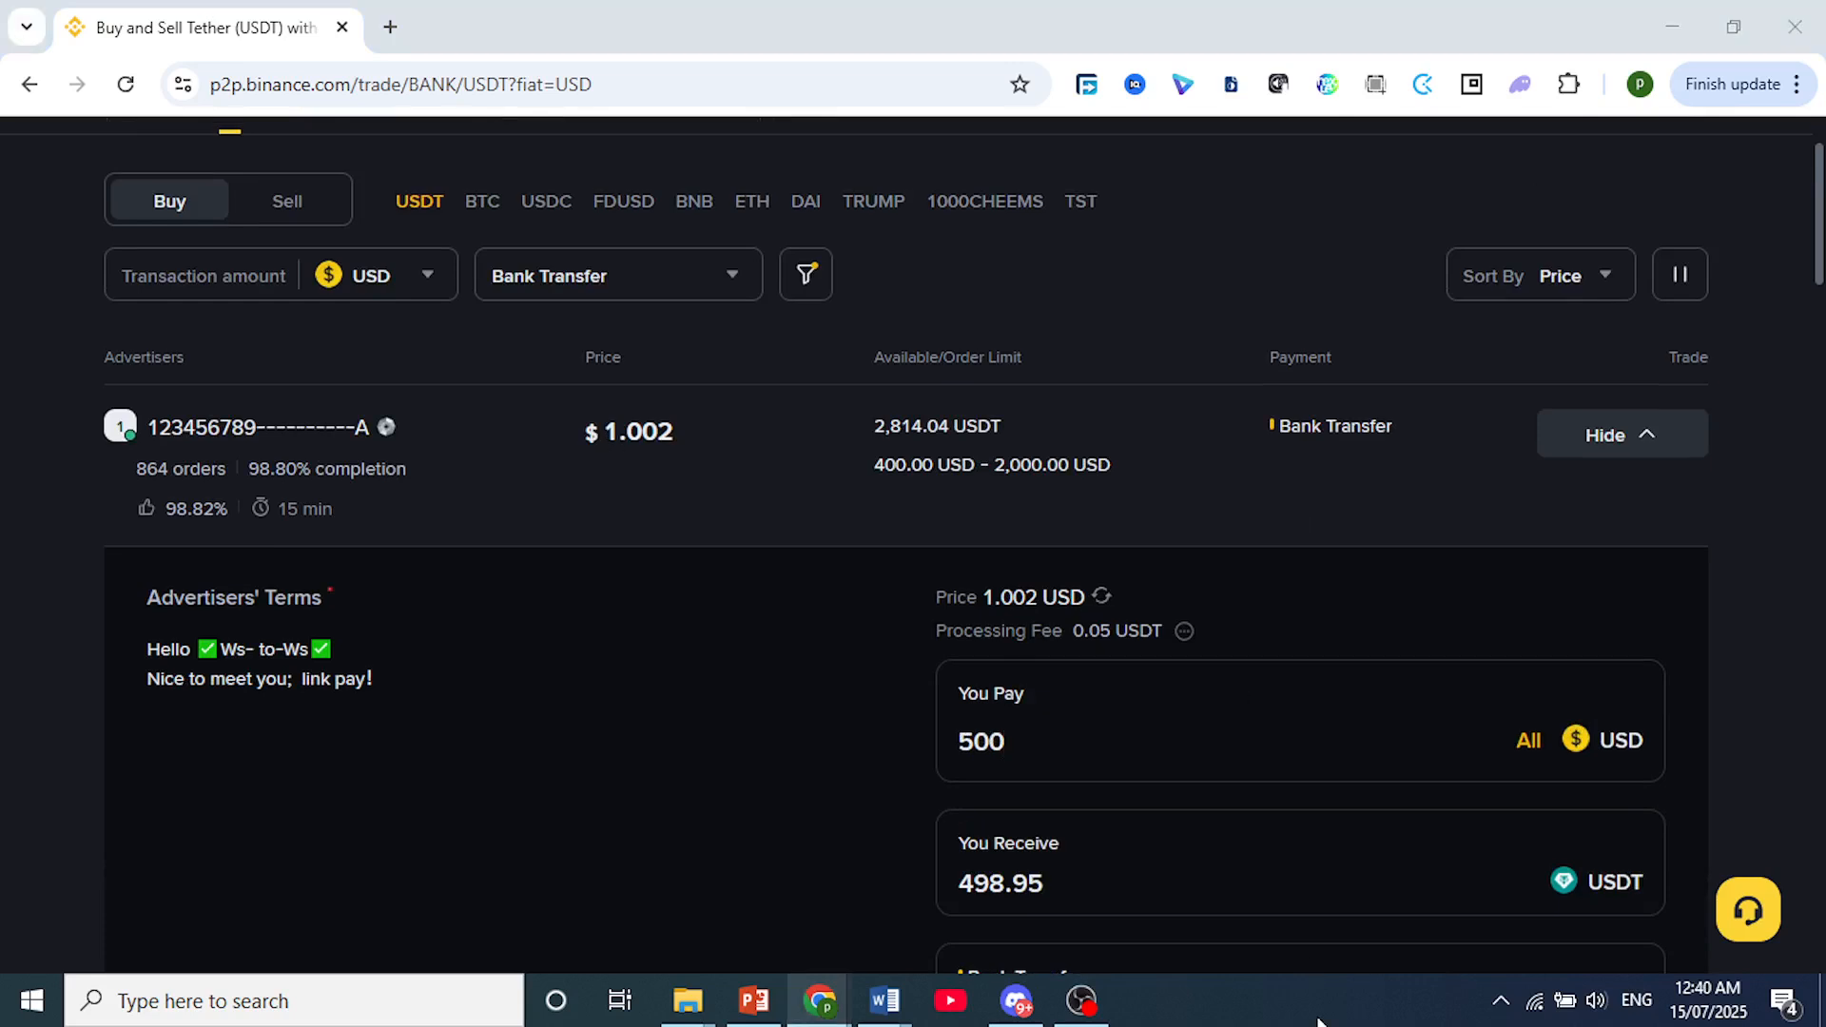